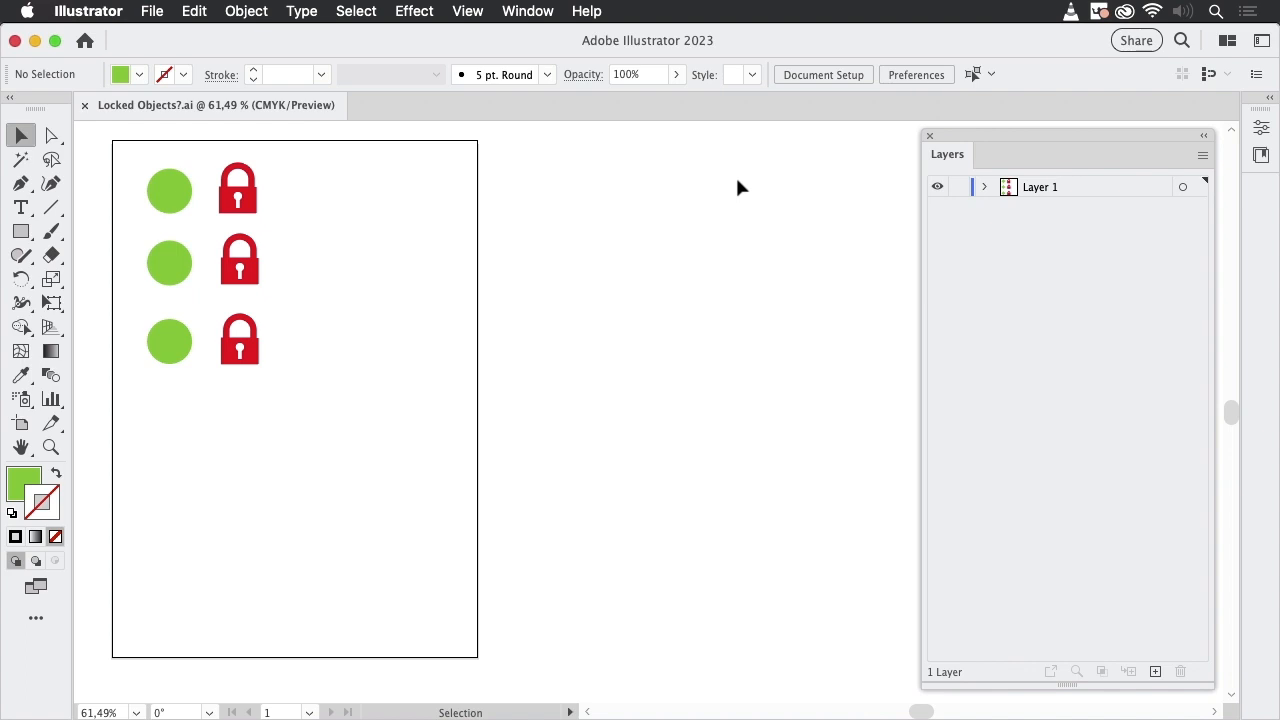
mouse_move(570, 280)
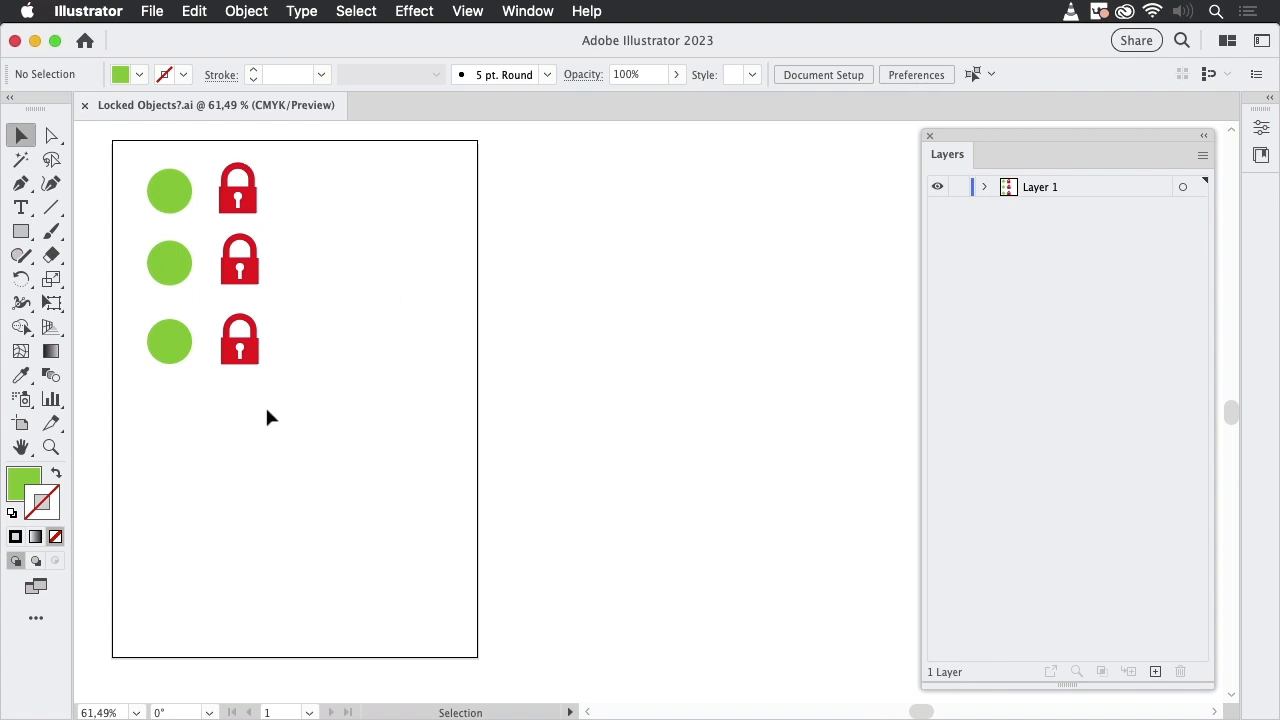
mouse_move(1060, 142)
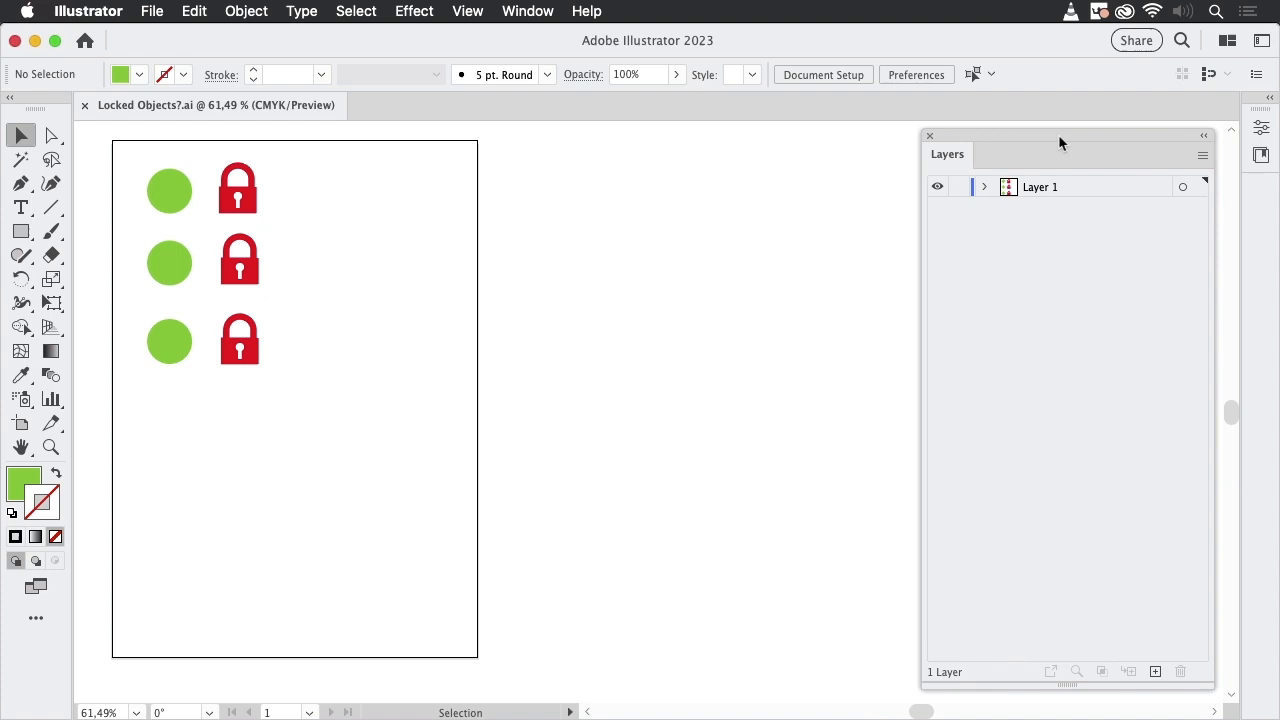
mouse_move(545, 12)
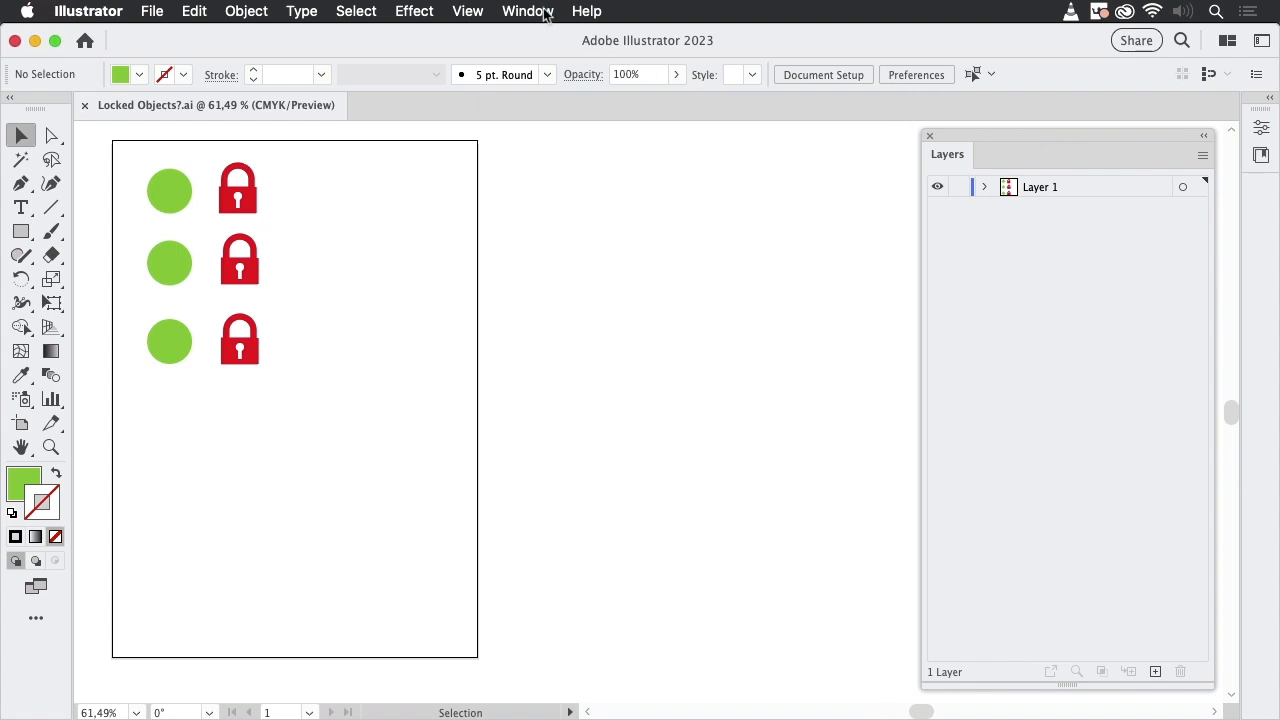
Expand Layer 1, Layer 2 and the Group in the Layers panel.
left_click(527, 11)
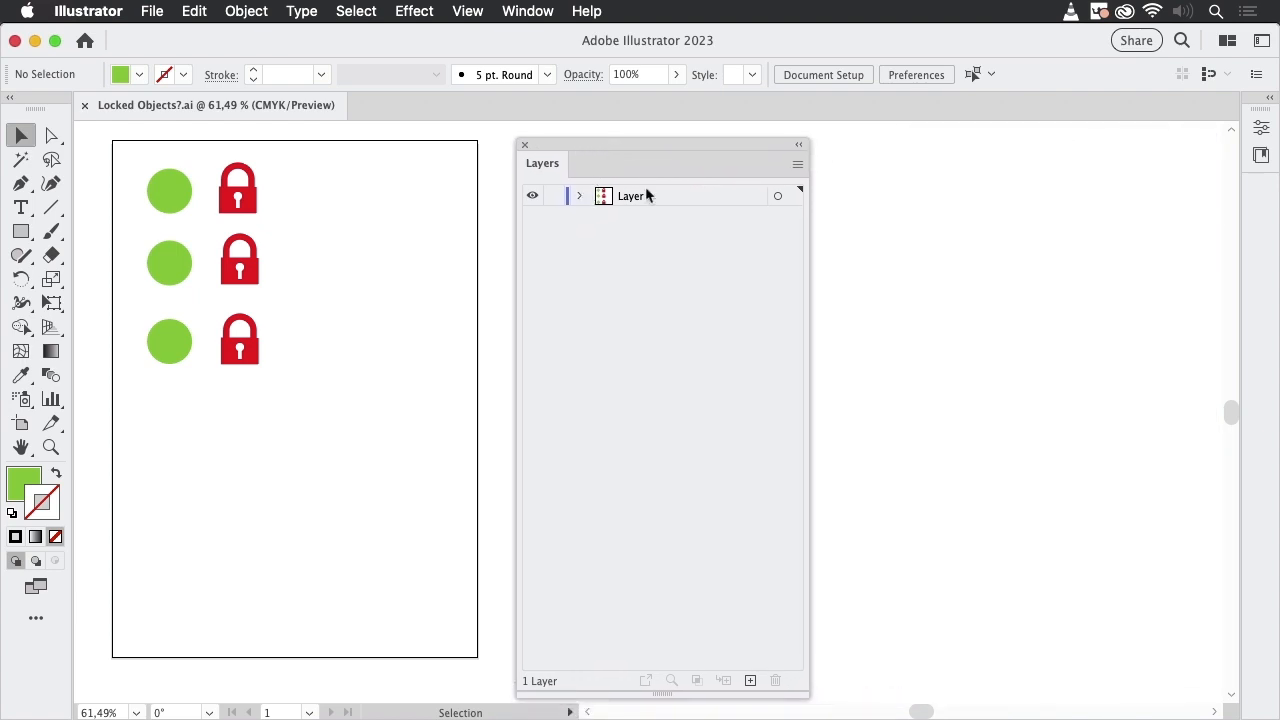
left_click(580, 195)
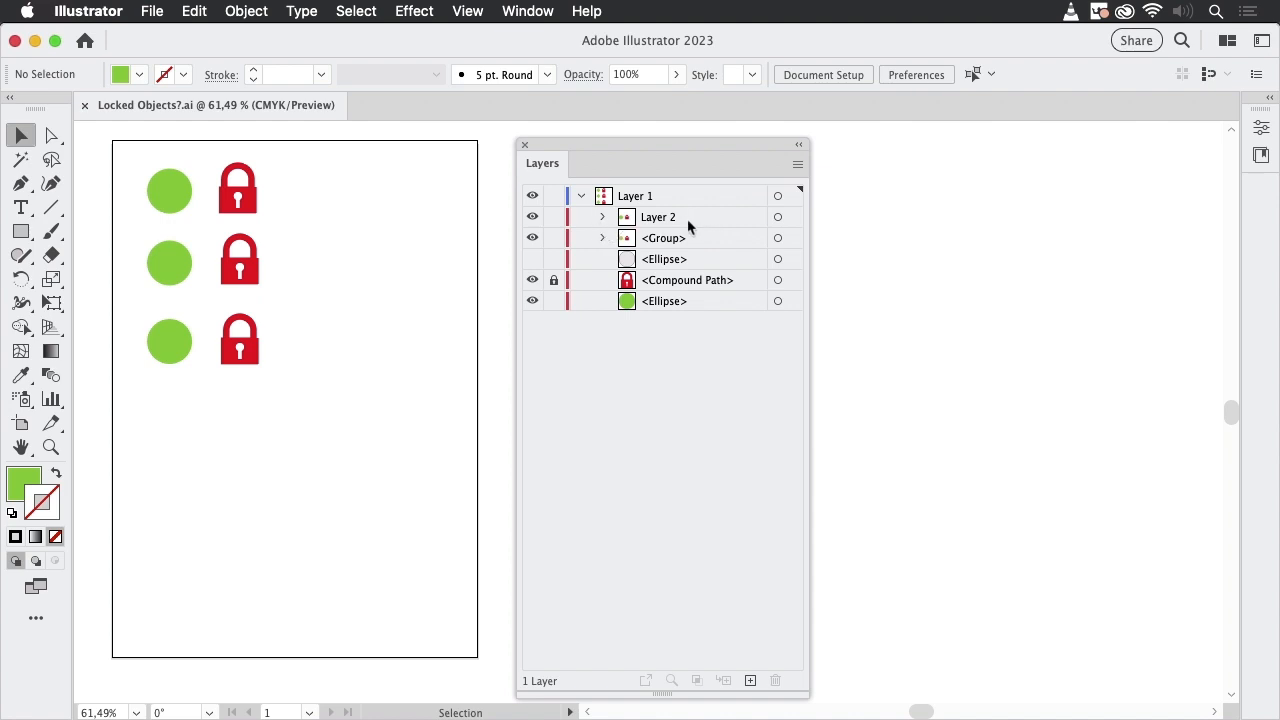
left_click(602, 217)
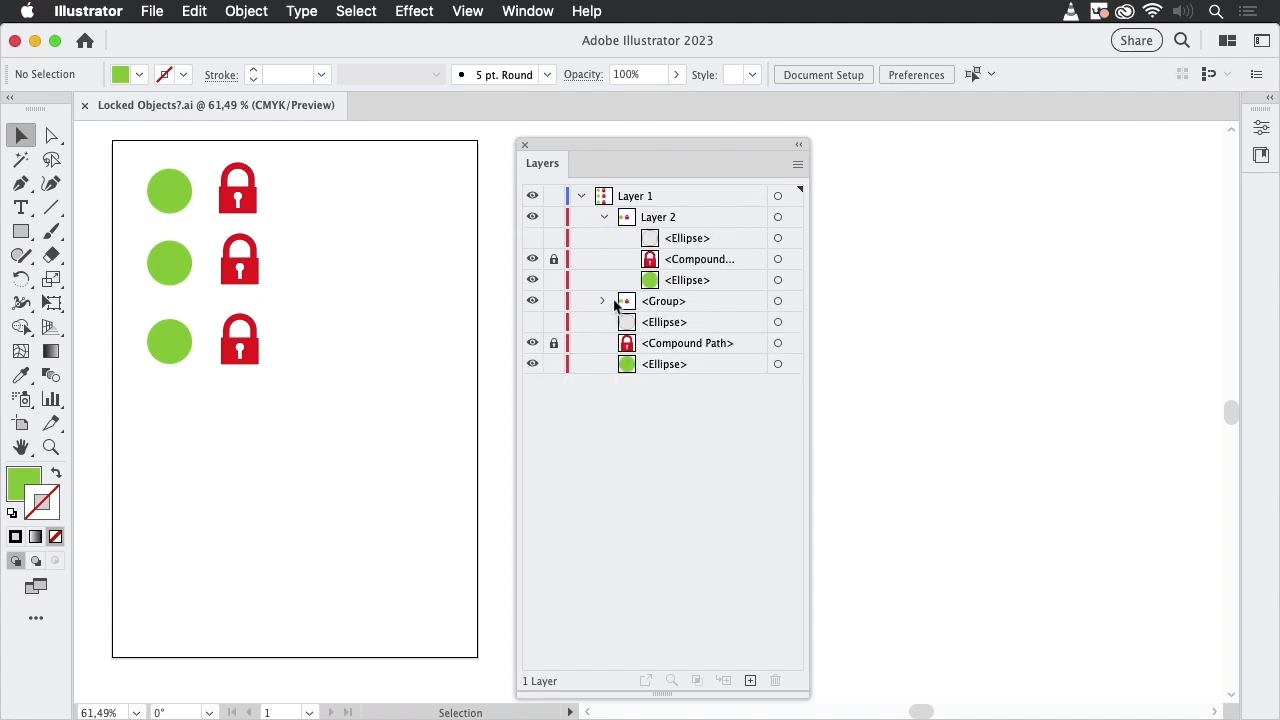
left_click(602, 301)
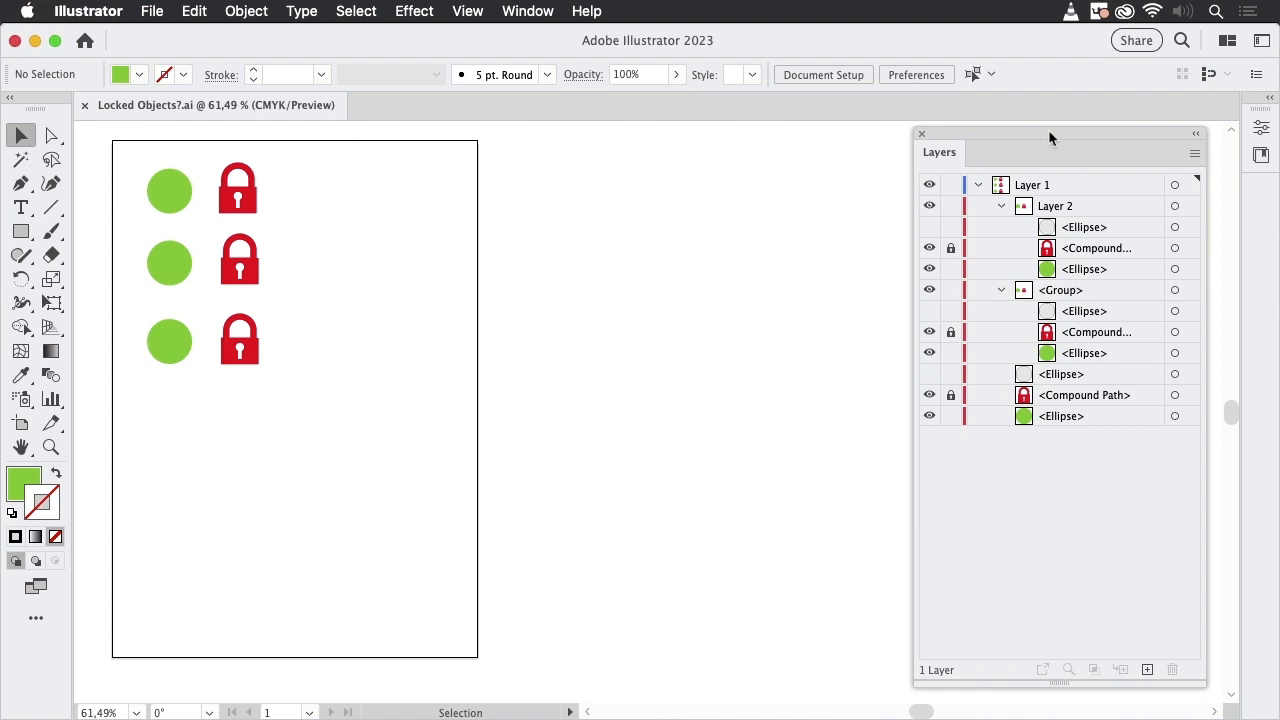
mouse_move(213, 165)
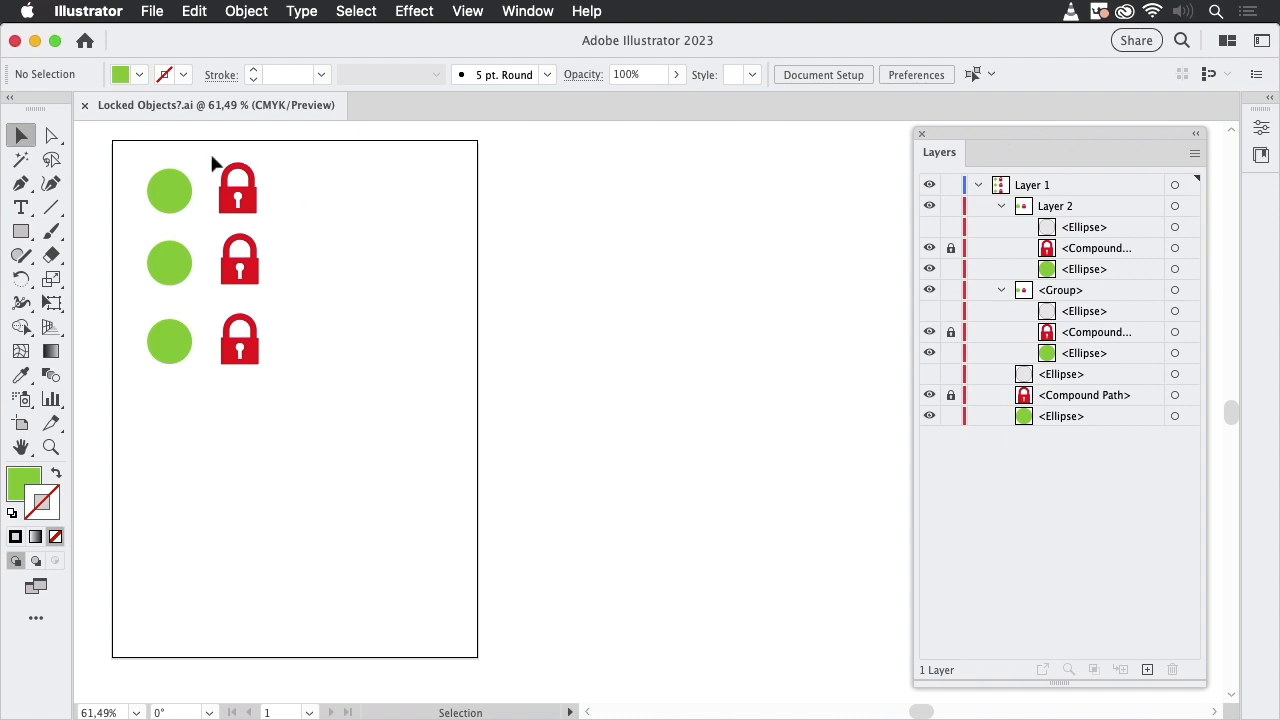
Marquee-select the three green circles, leaving the locked padlocks unselected.
left_click_drag(210, 163, 349, 423)
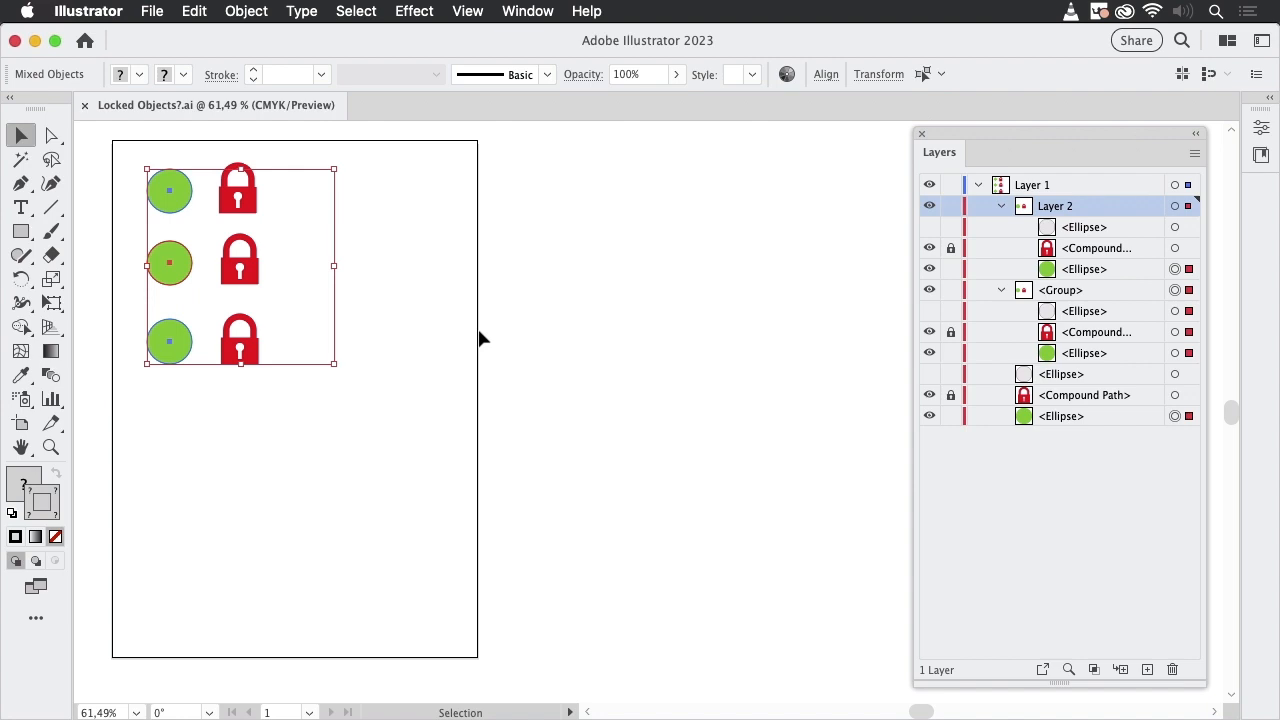
mouse_move(865, 197)
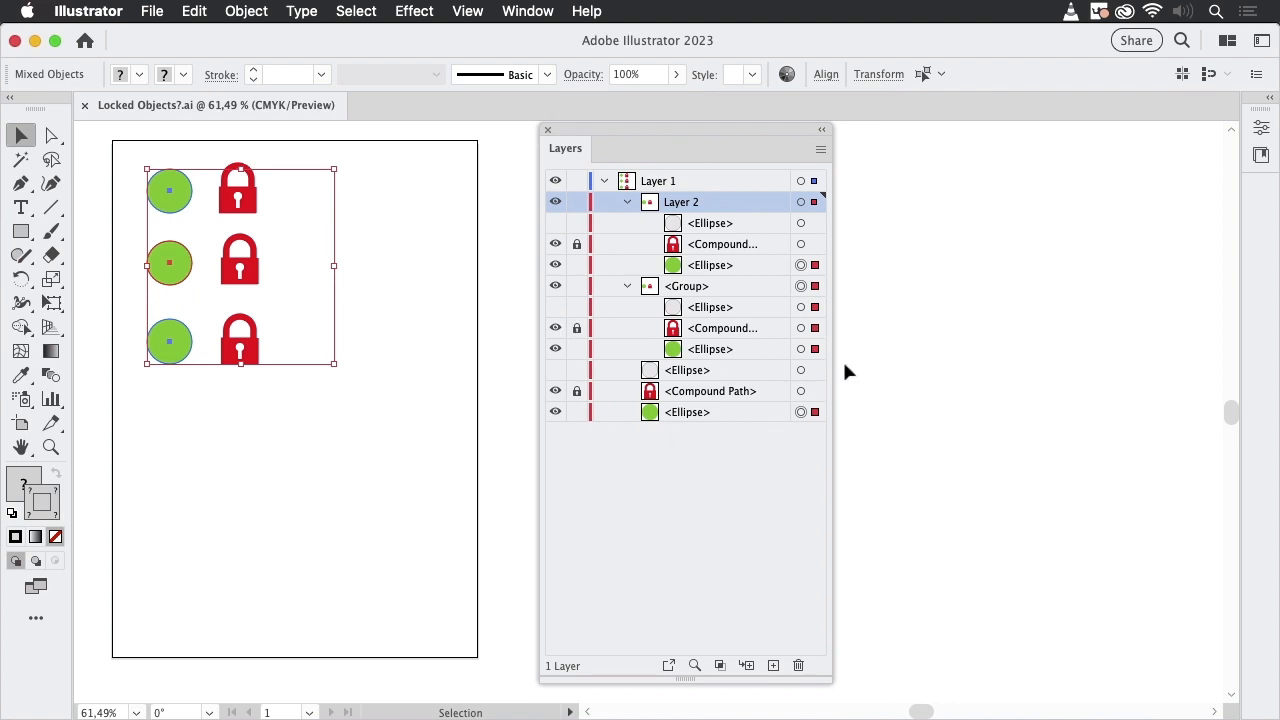
mouse_move(744, 320)
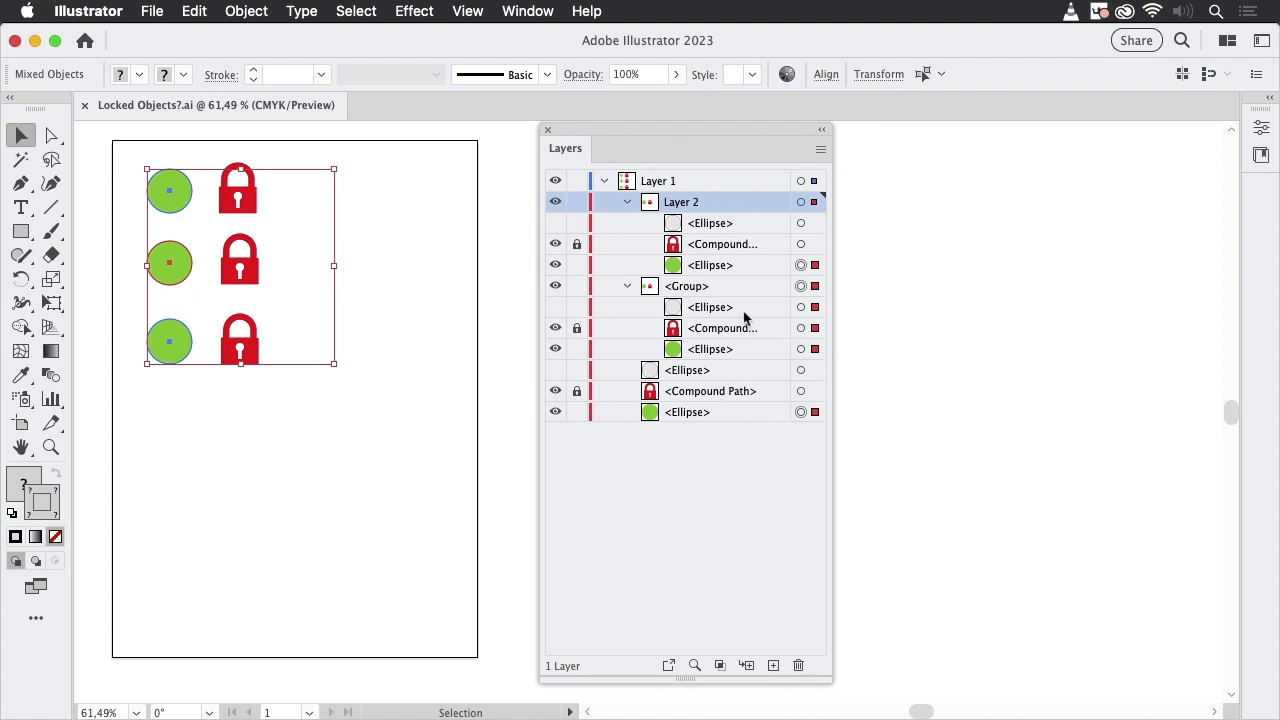
mouse_move(765, 271)
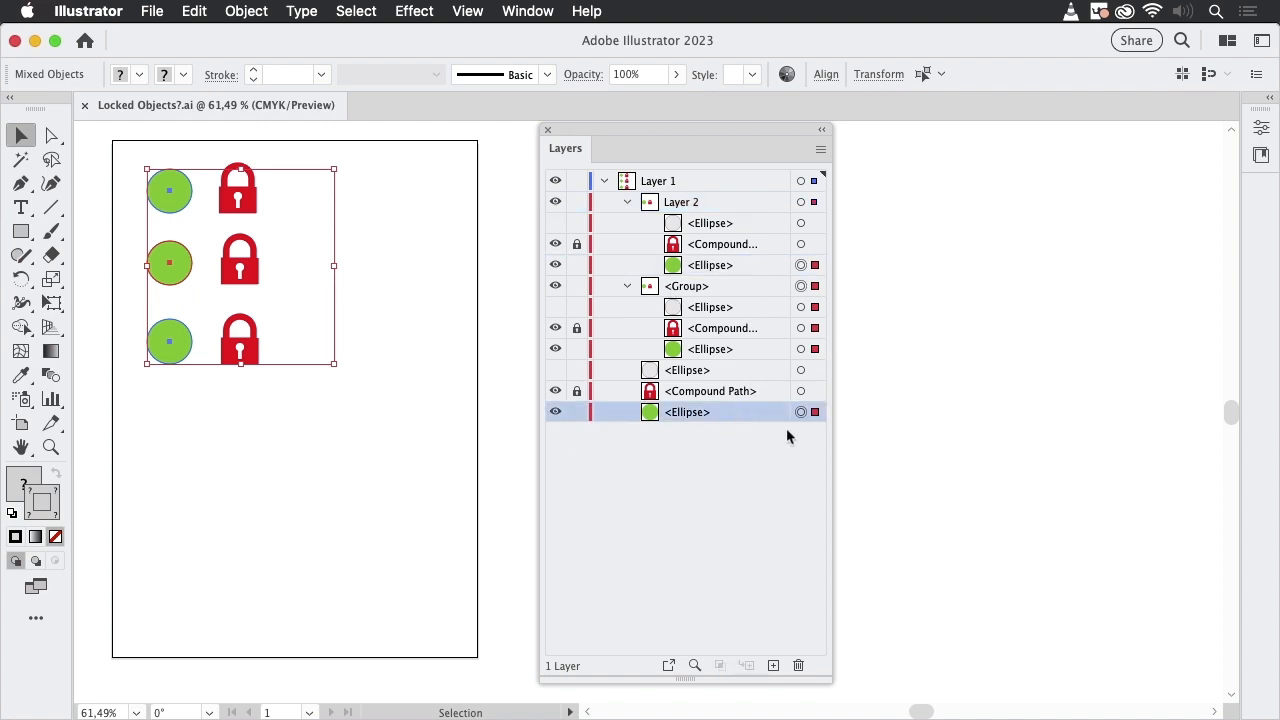
mouse_move(753, 275)
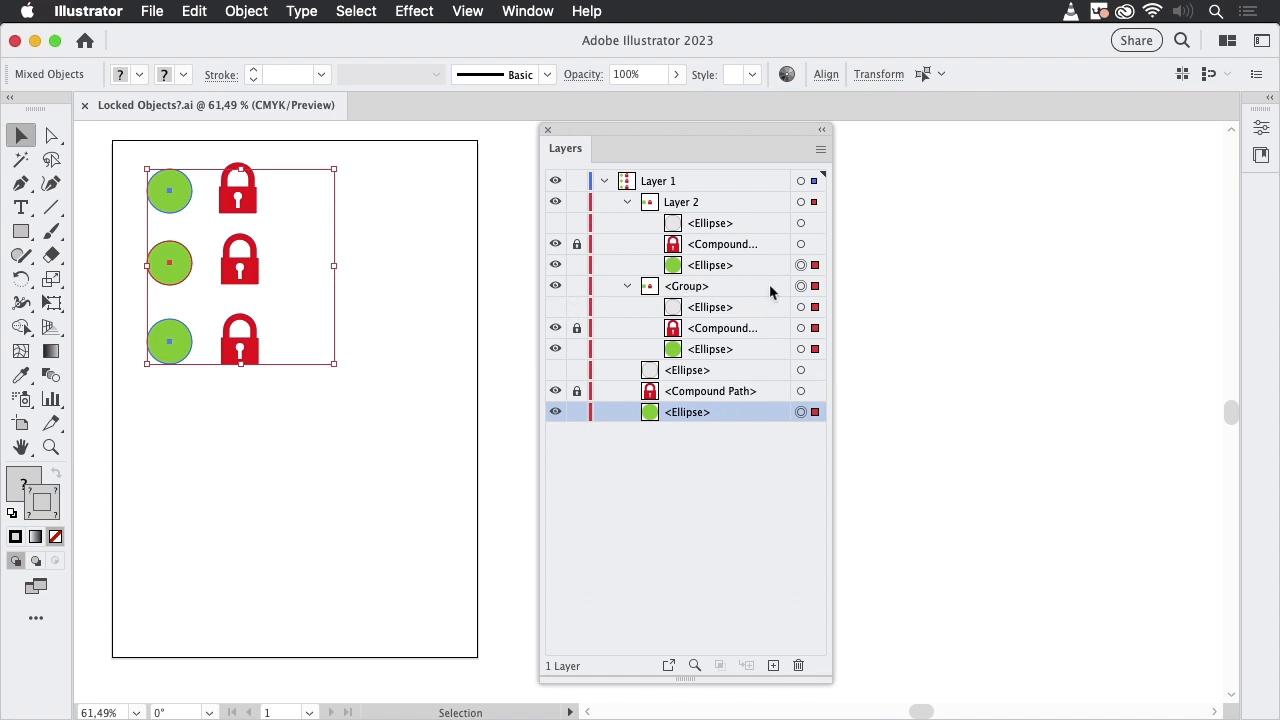
left_click_drag(685, 129, 700, 130)
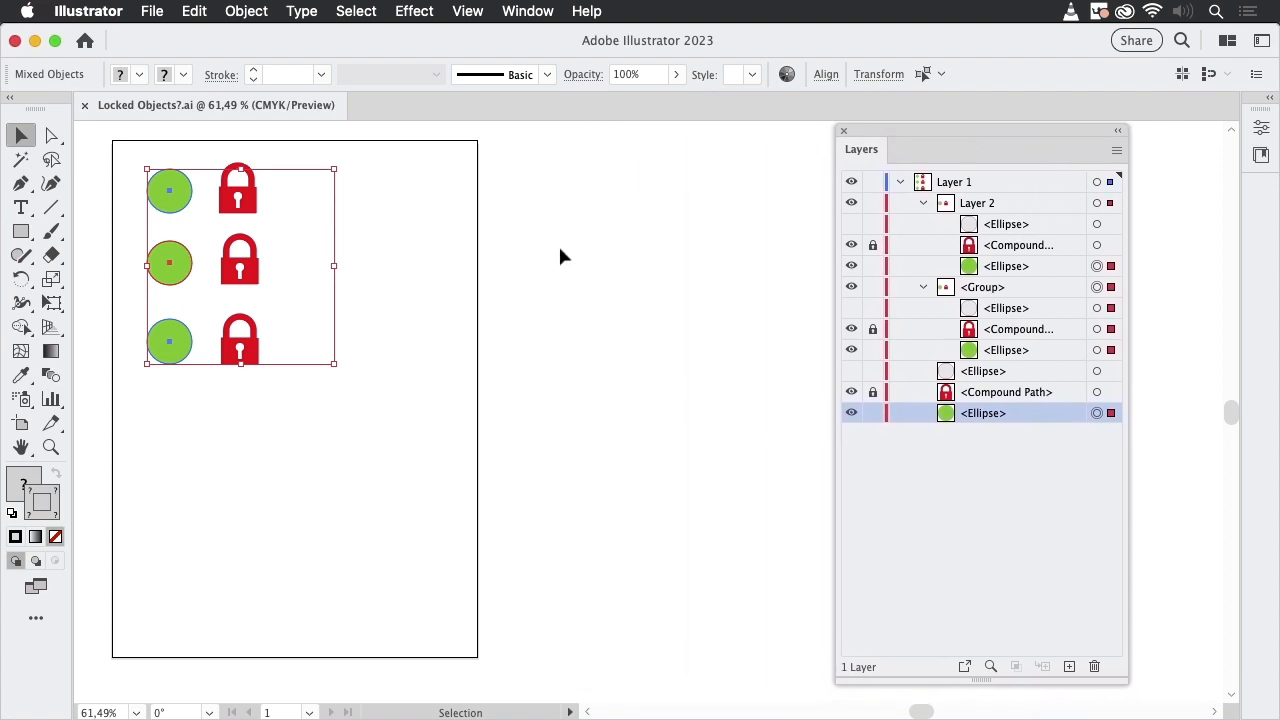
Copy the circles into a new document and return to Locked Objects.ai.
left_click(977, 203)
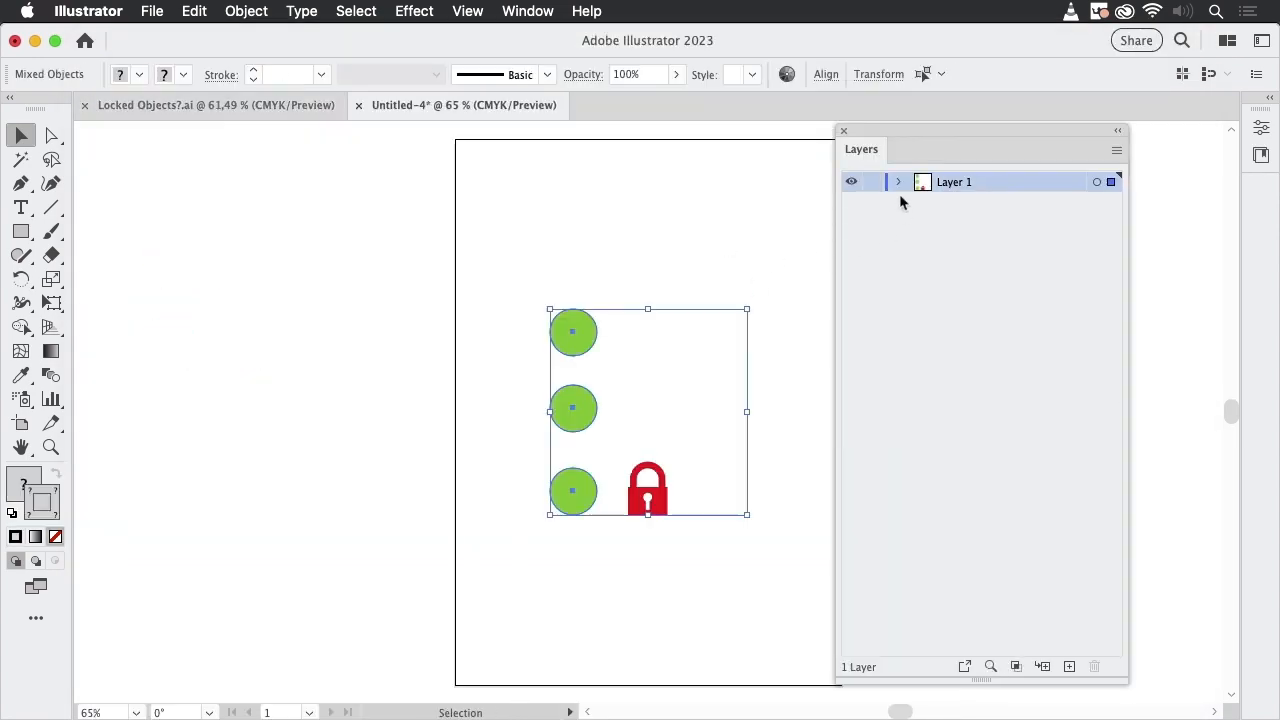
left_click(897, 181)
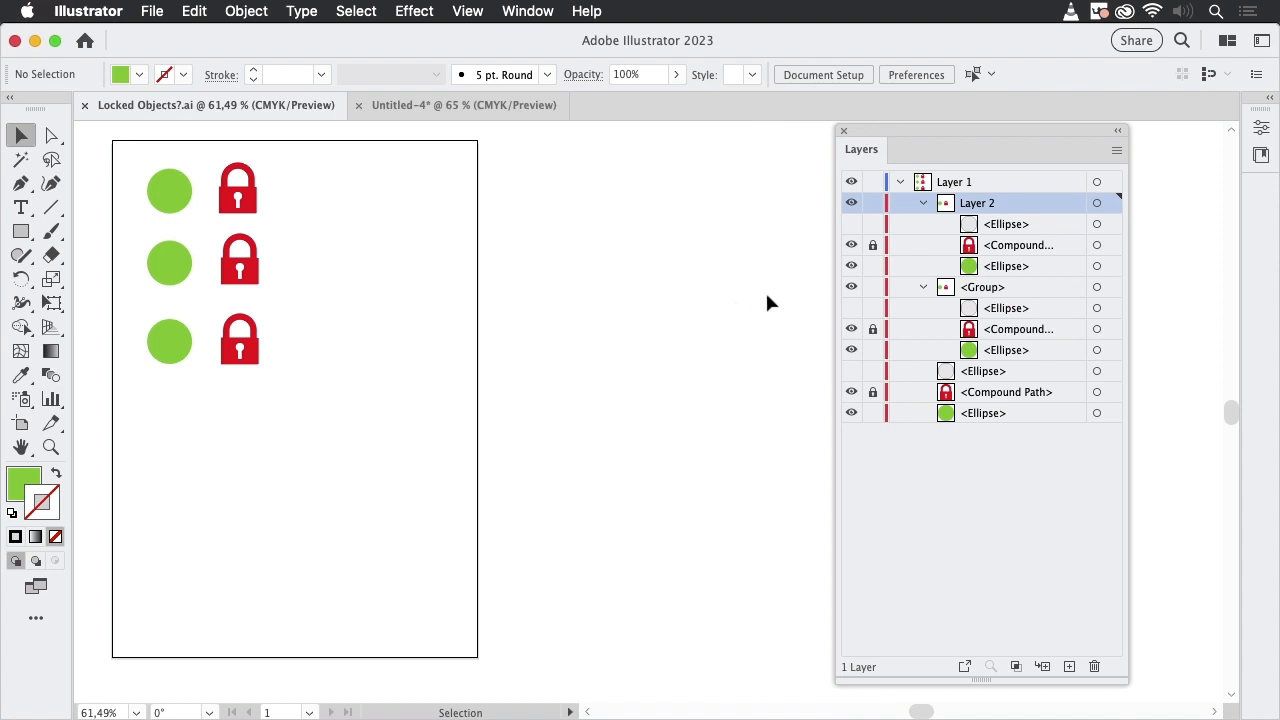
mouse_move(1157, 233)
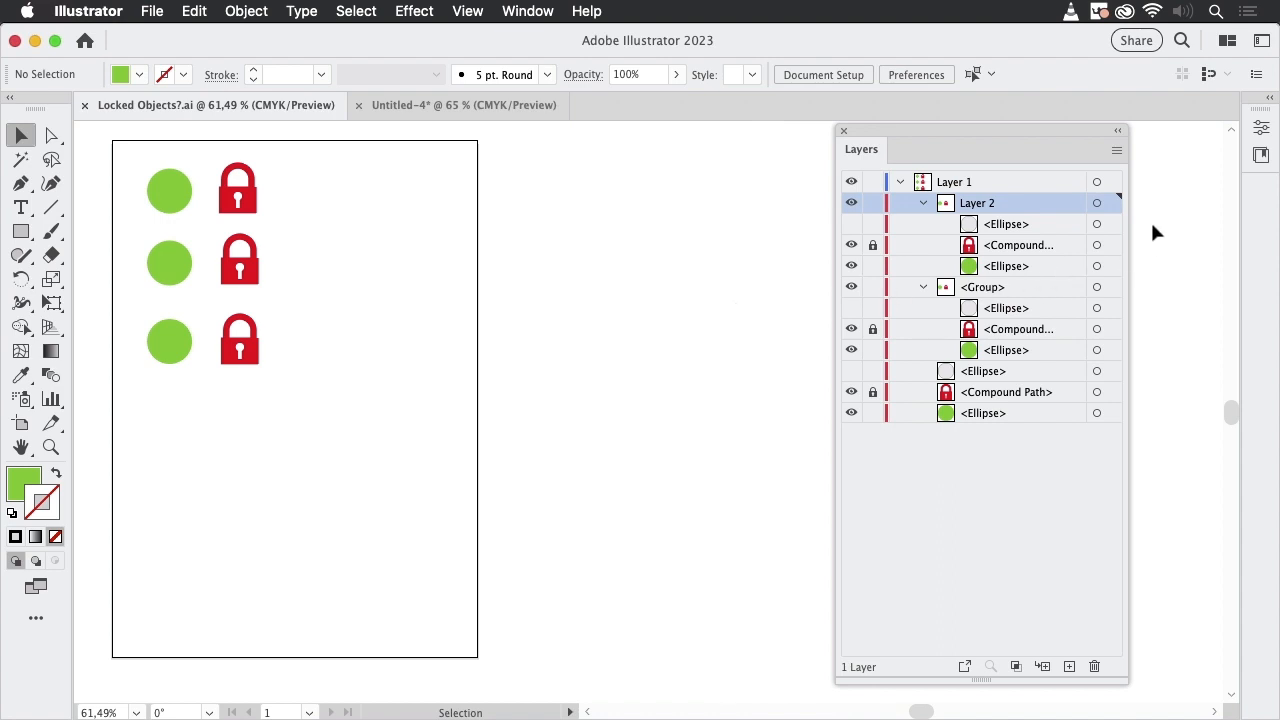
mouse_move(1157, 200)
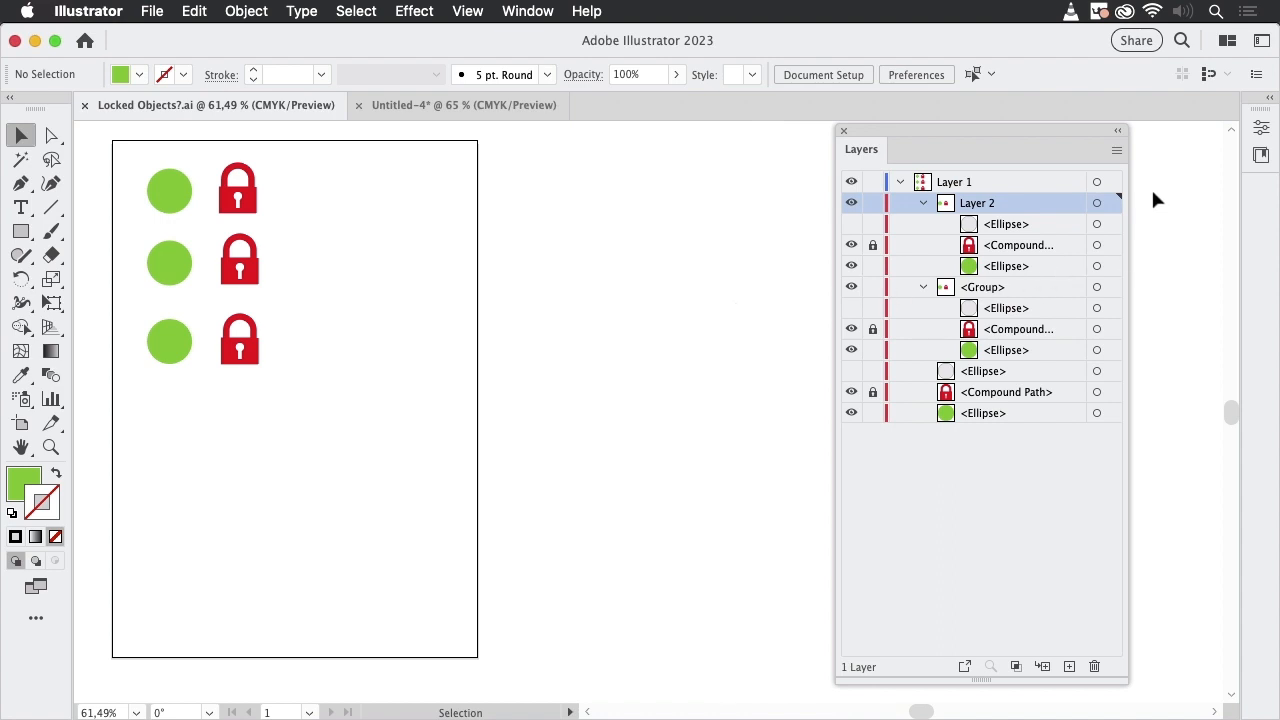
mouse_move(1143, 193)
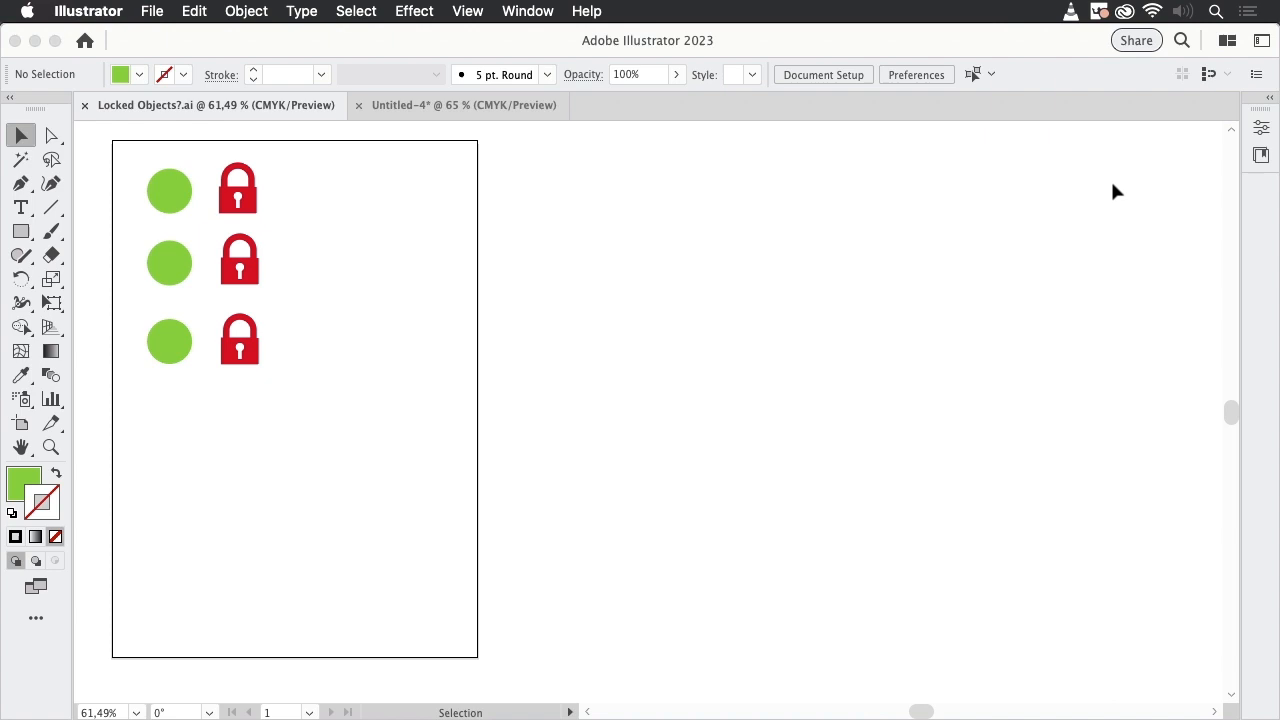
Reselect the green circles and padlocks in the original file.
left_click(527, 11)
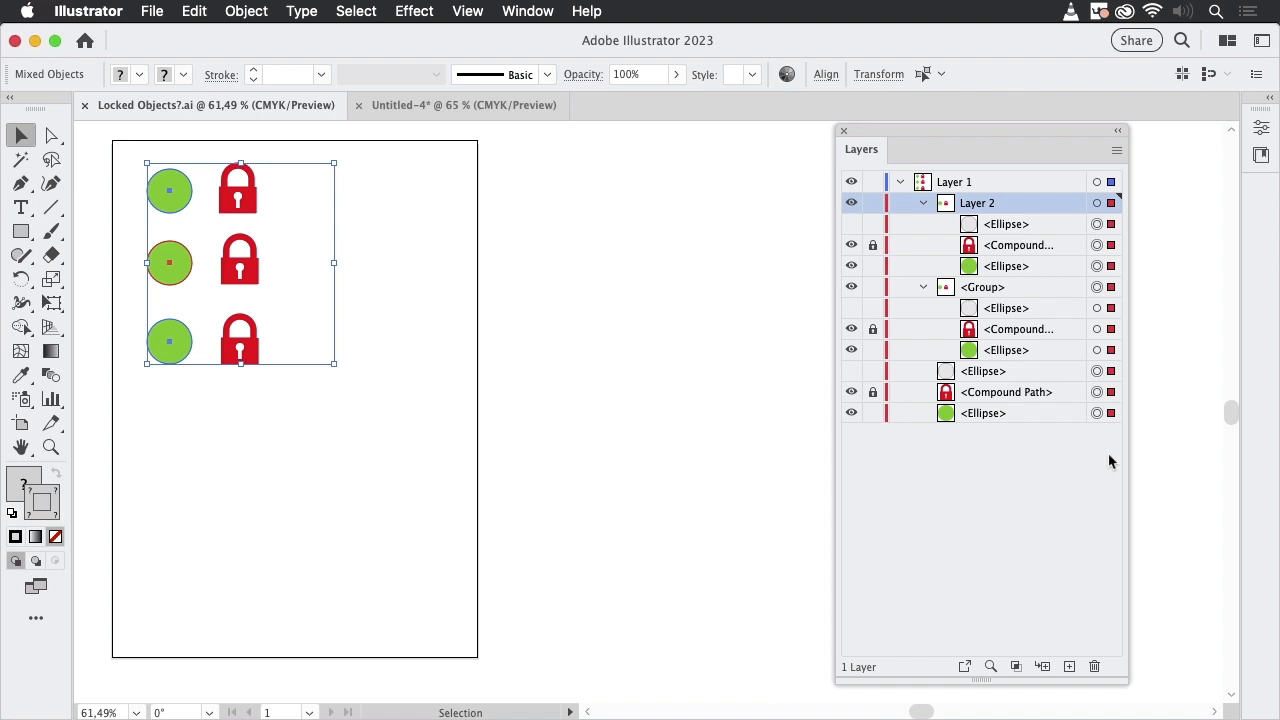
mouse_move(447, 290)
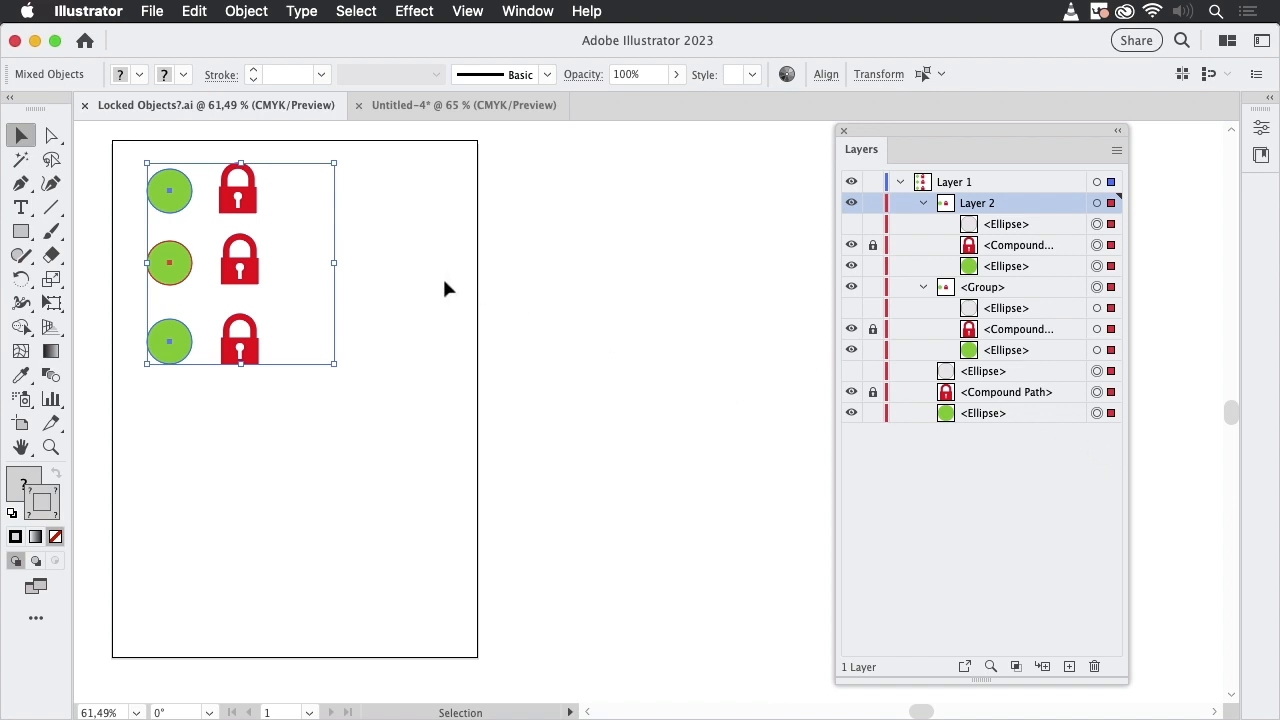
mouse_move(228, 190)
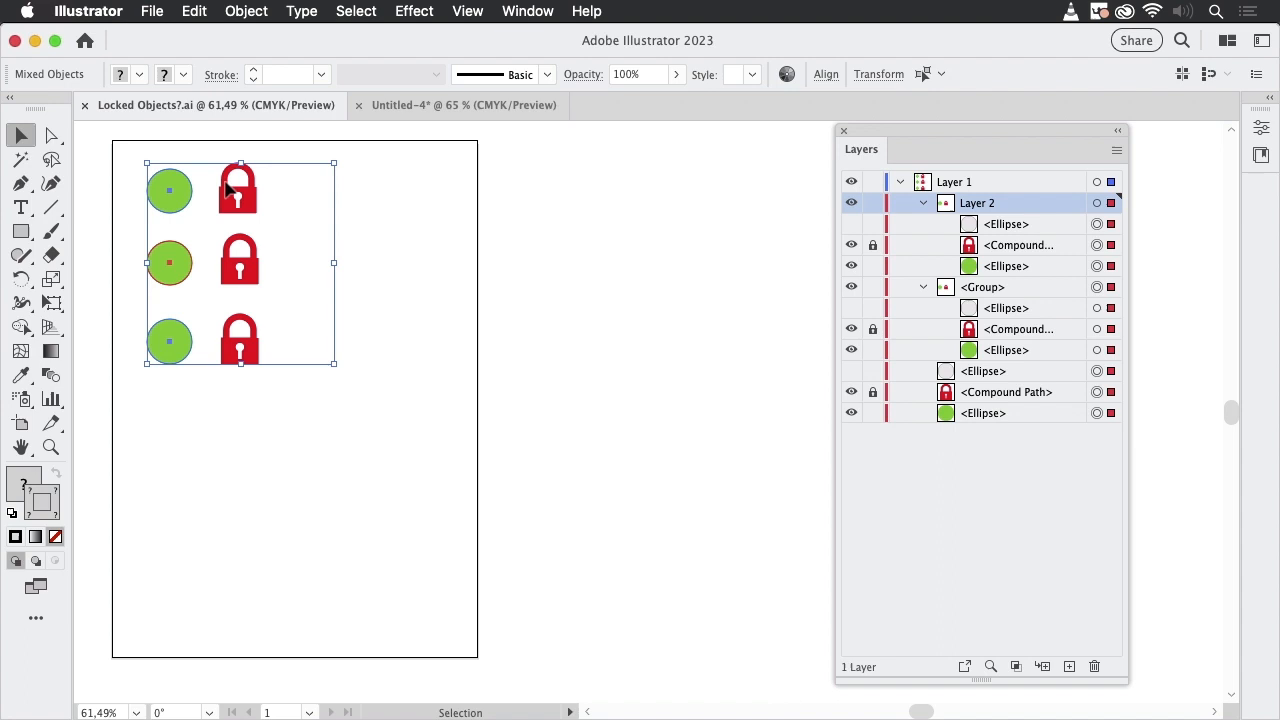
left_click_drag(240, 260, 528, 258)
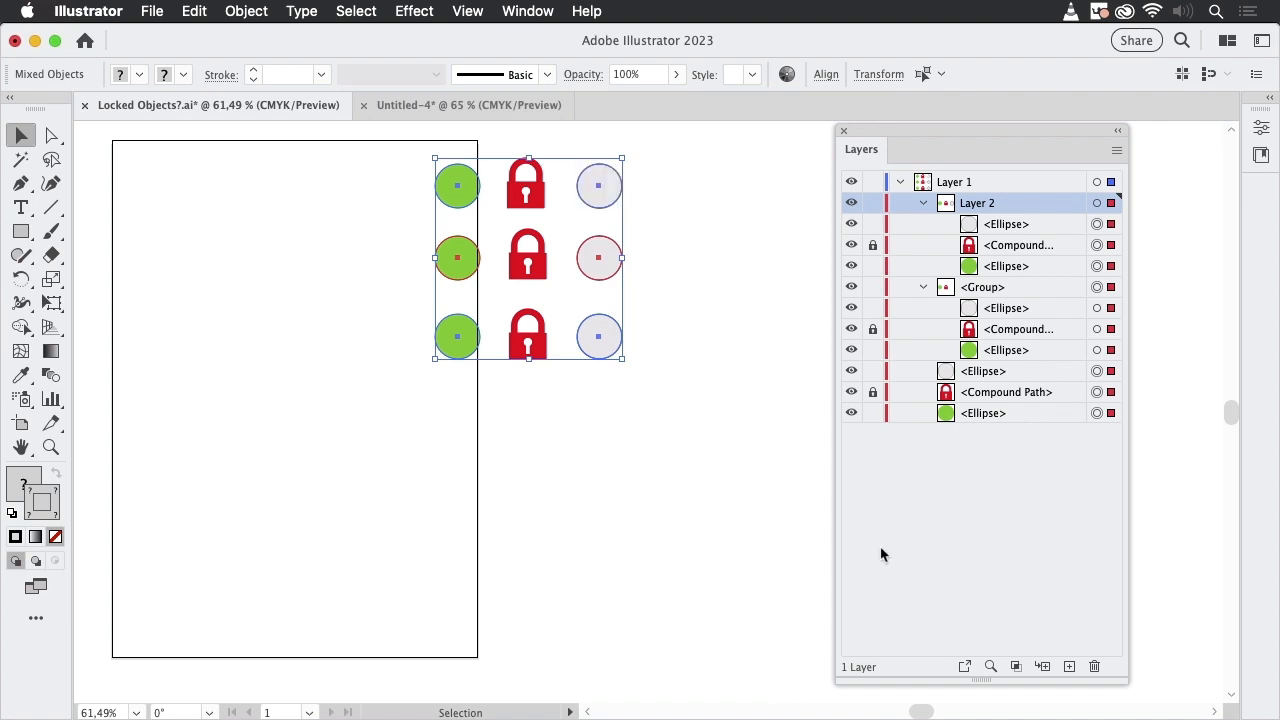
mouse_move(889, 545)
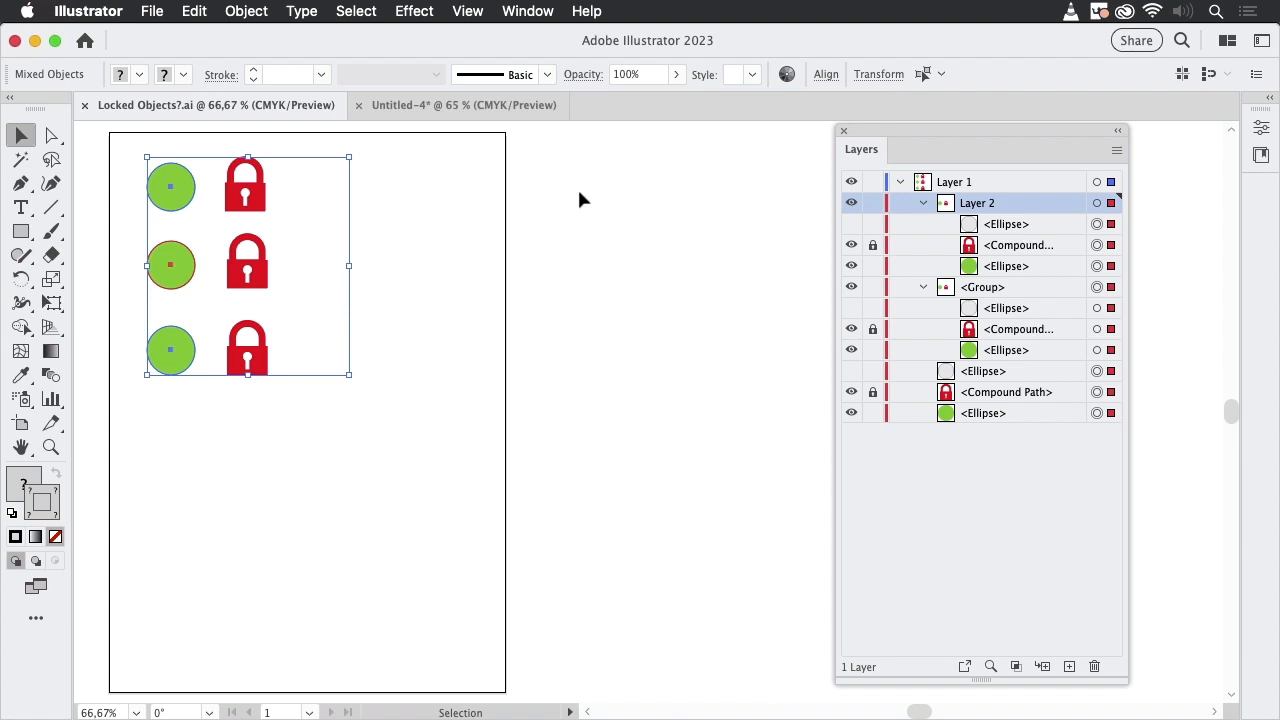
mouse_move(140, 40)
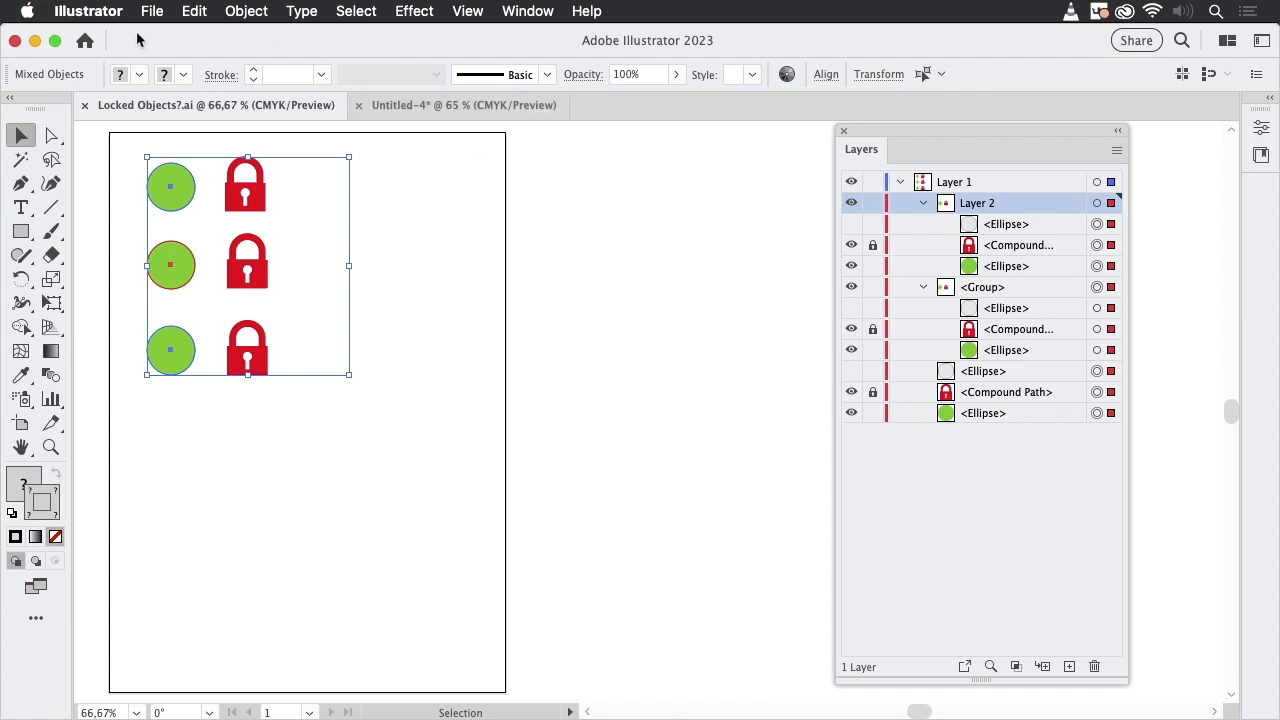
mouse_move(133, 37)
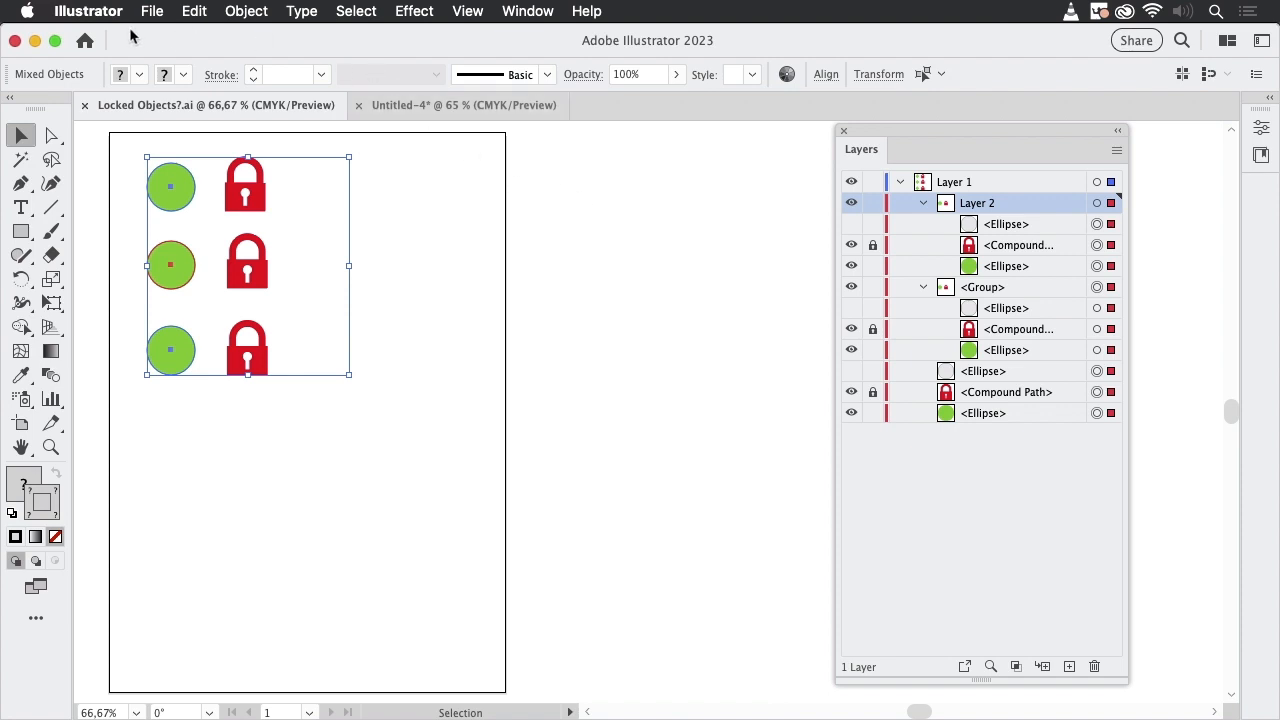
left_click(88, 11)
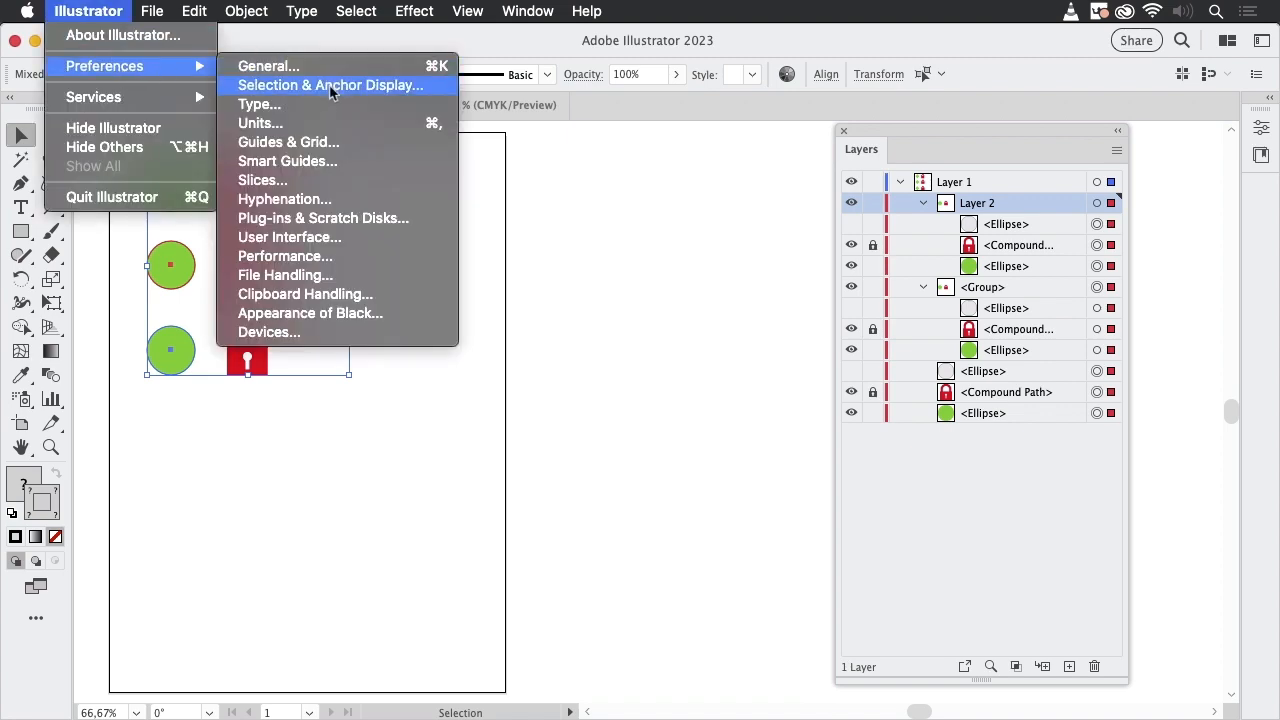
left_click(329, 85)
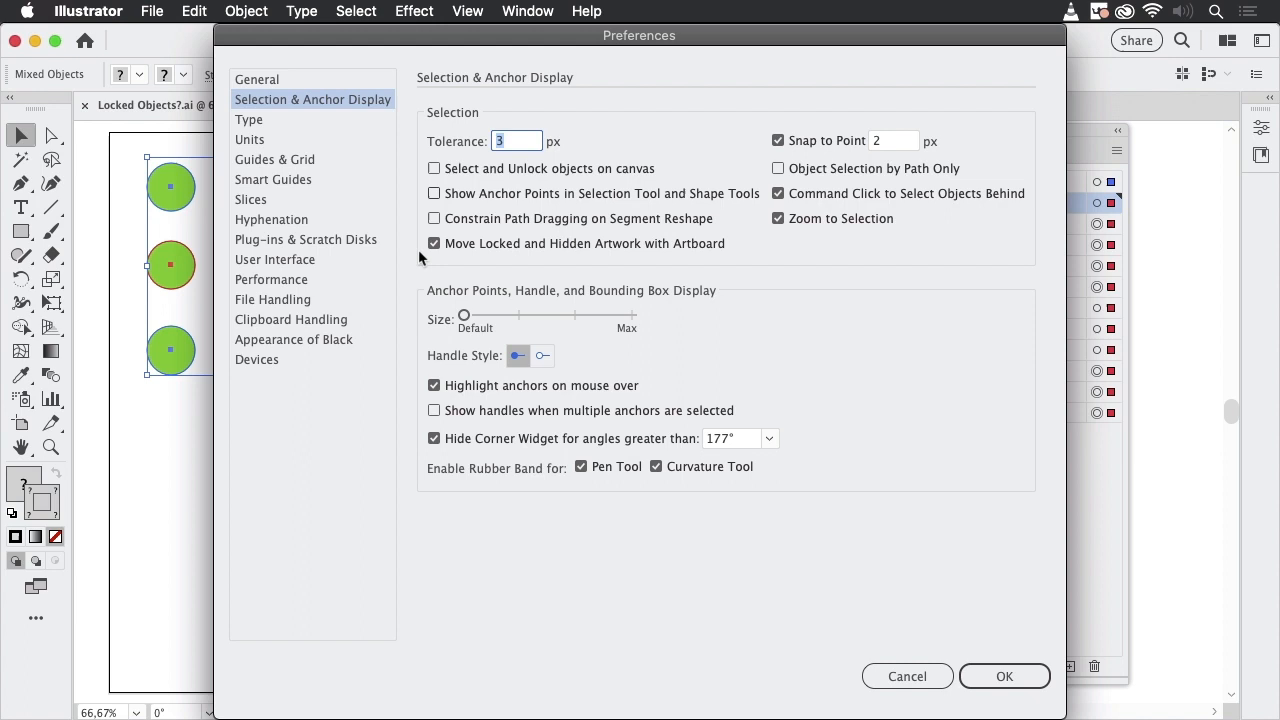
mouse_move(740, 257)
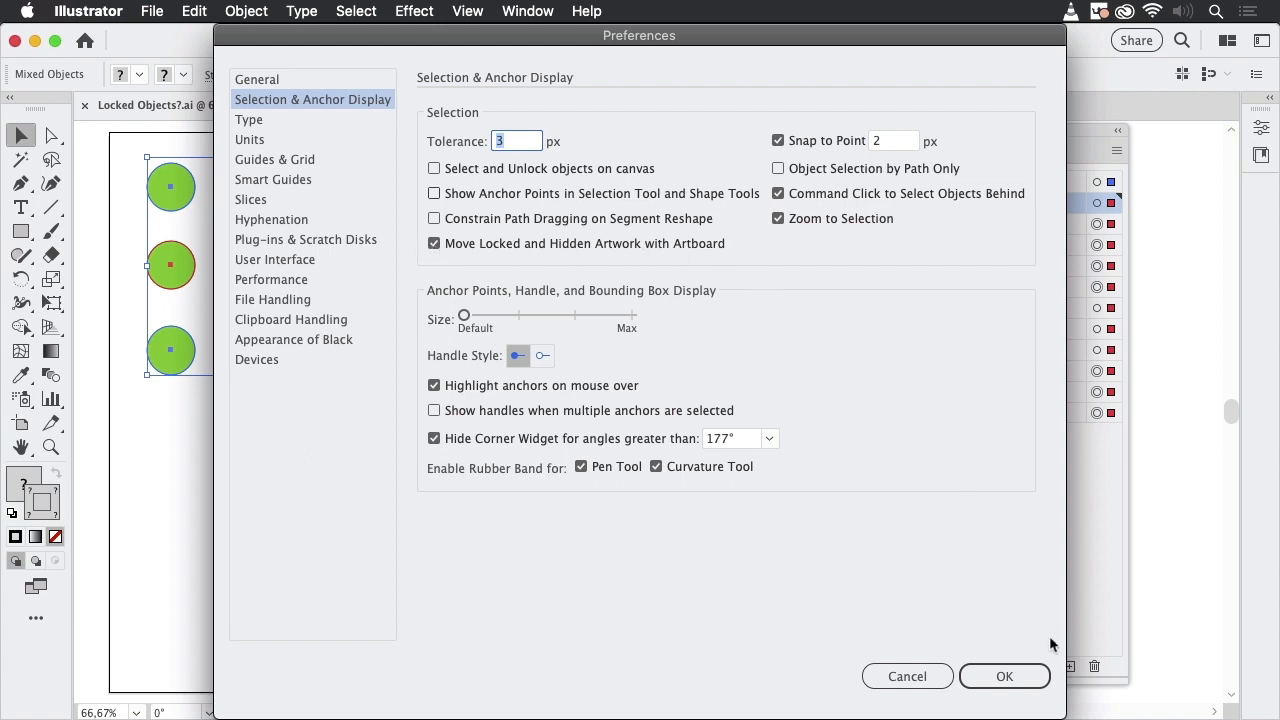
mouse_move(1007, 657)
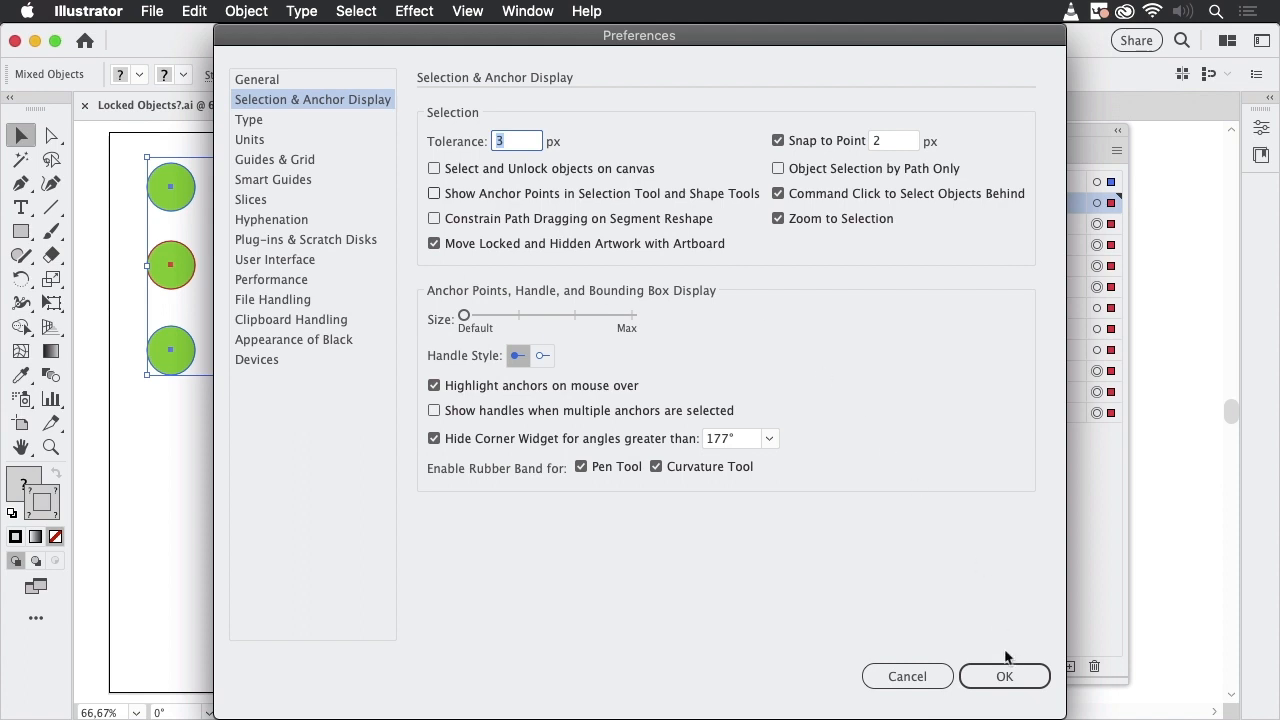
left_click(1004, 676)
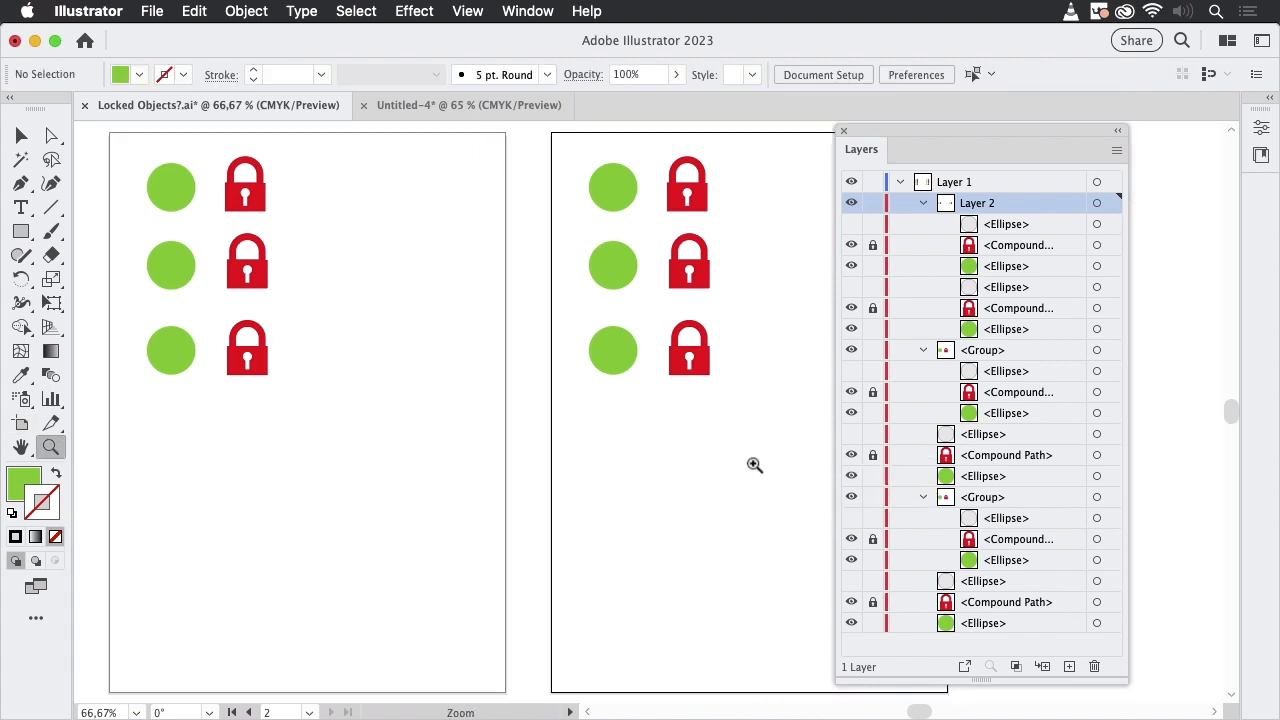
mouse_move(530, 290)
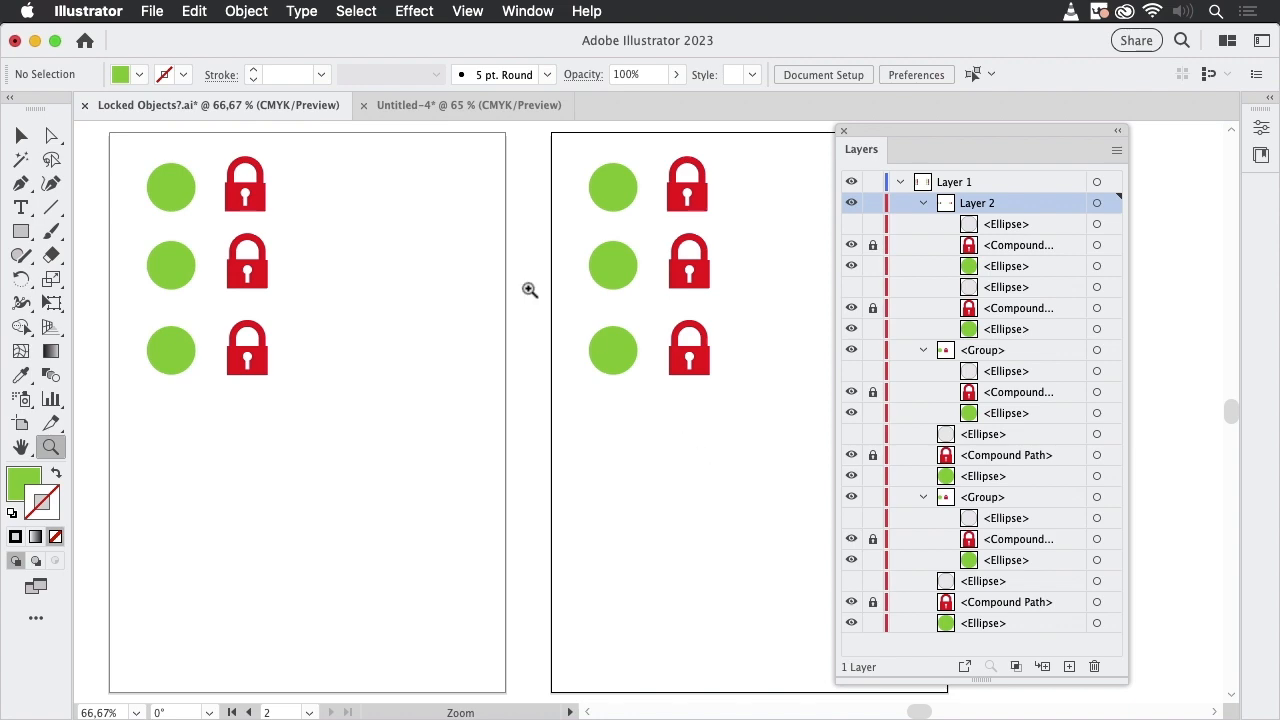
Open the Edit menu to undo the artboard copy.
left_click(194, 11)
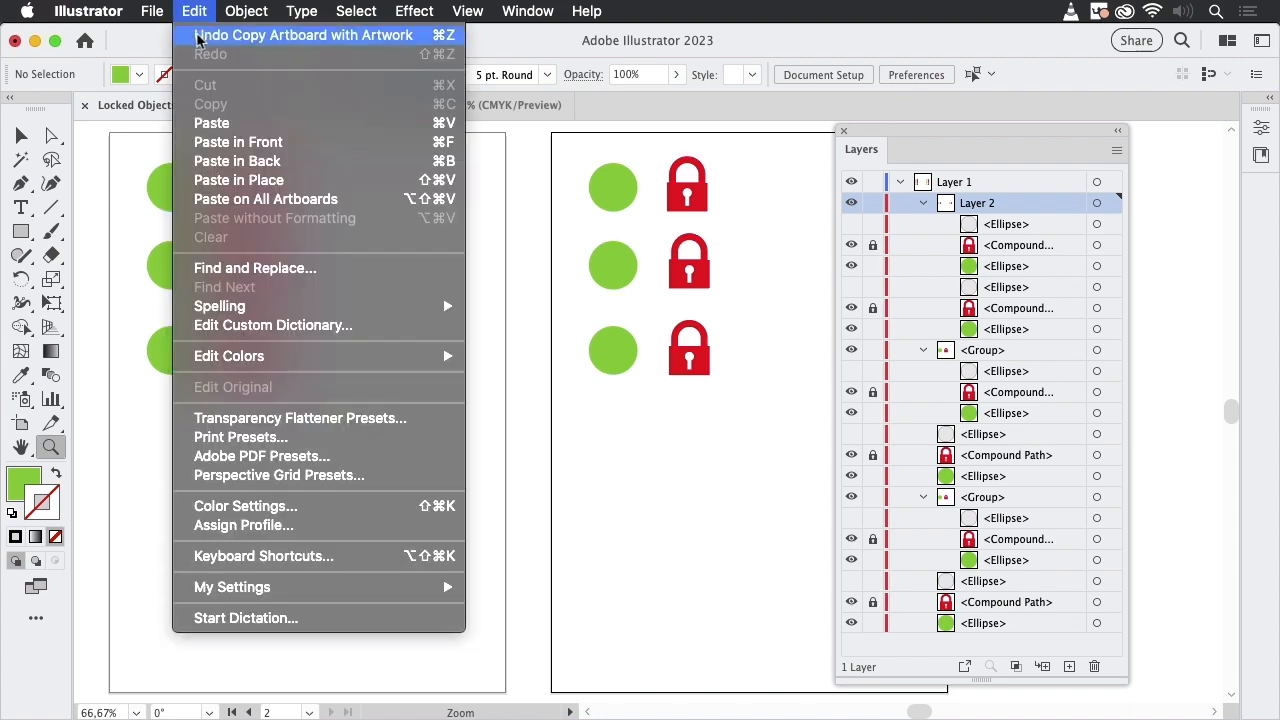
Undo Copy Artboard and turn off Move Locked and Hidden Artwork with Artboard.
left_click(302, 35)
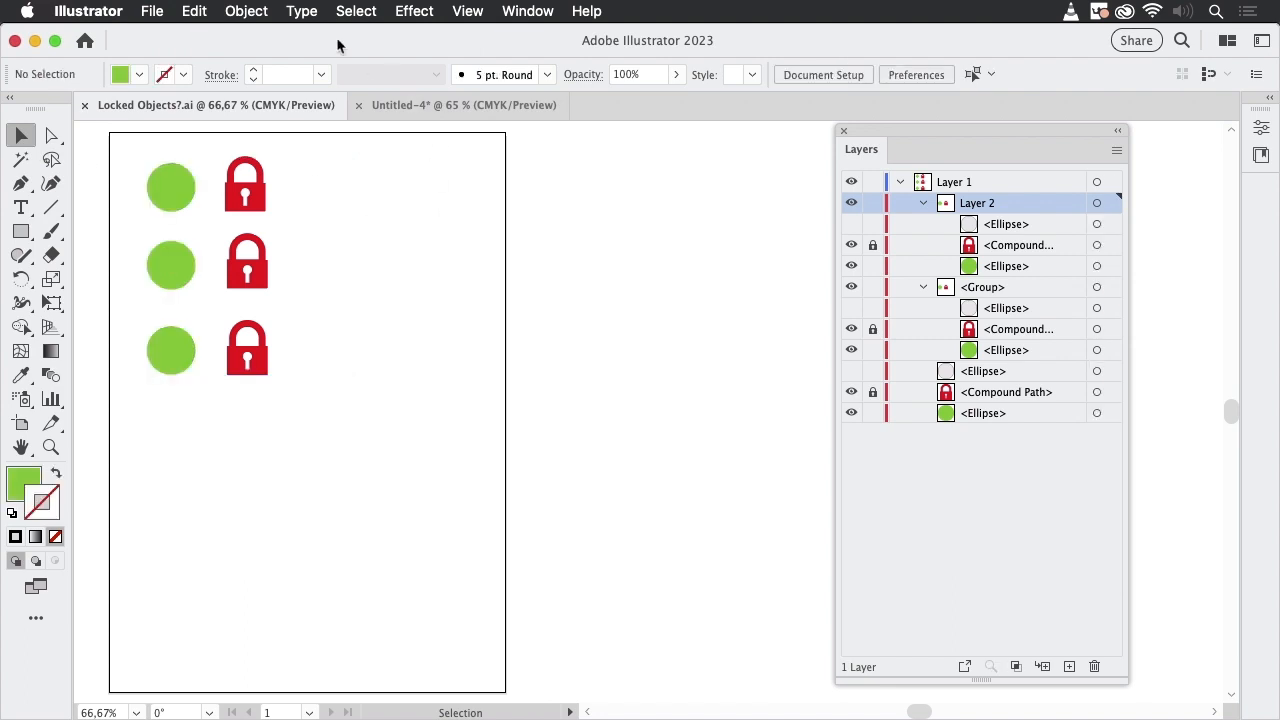
left_click(88, 11)
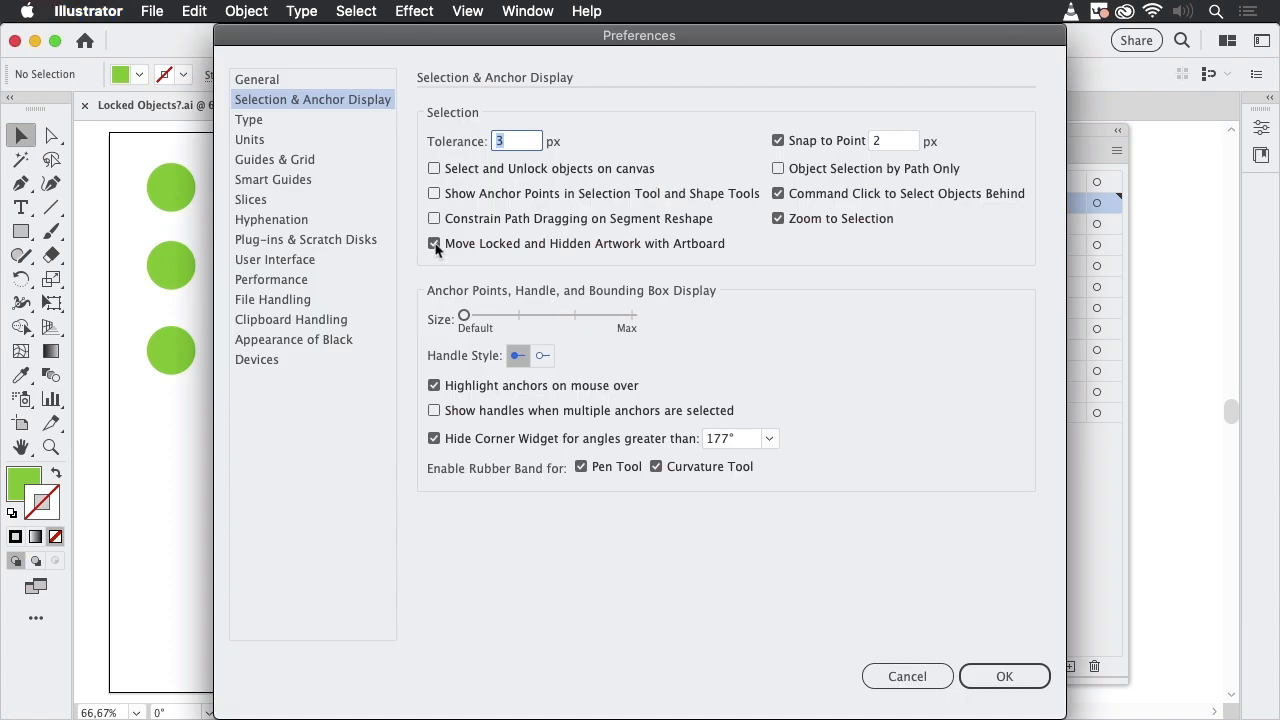
left_click(434, 243)
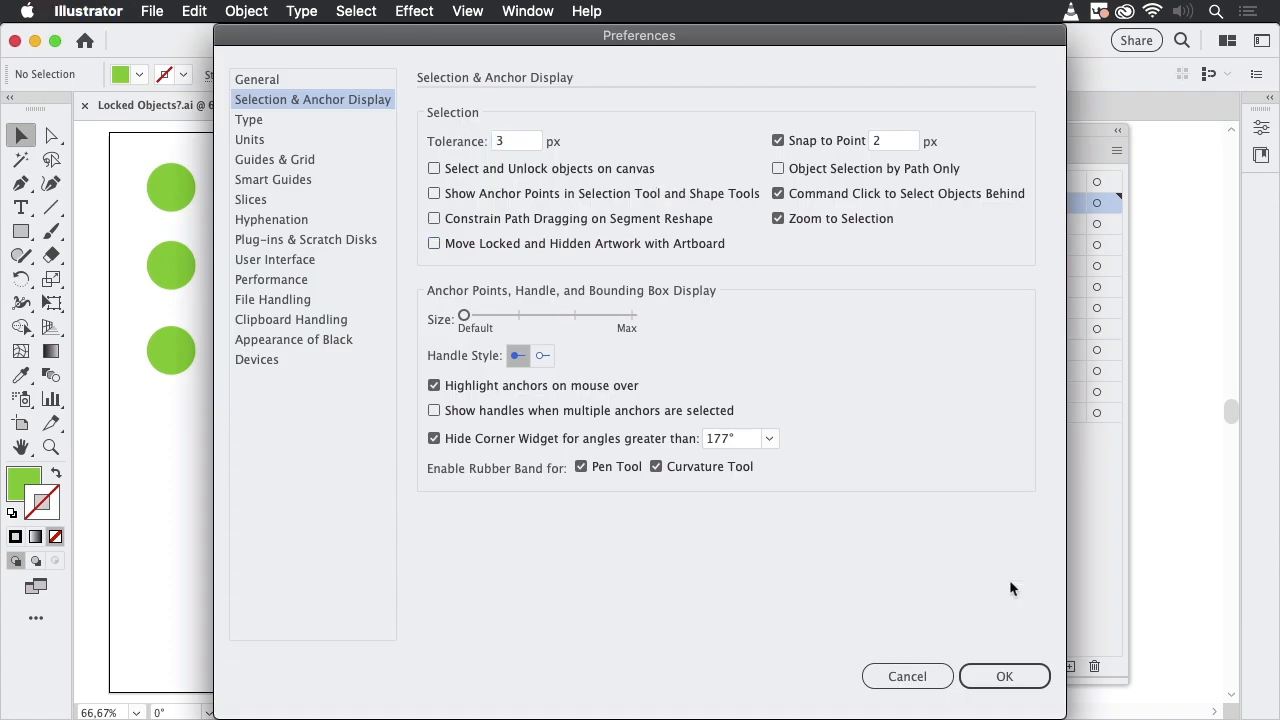
left_click(1003, 676)
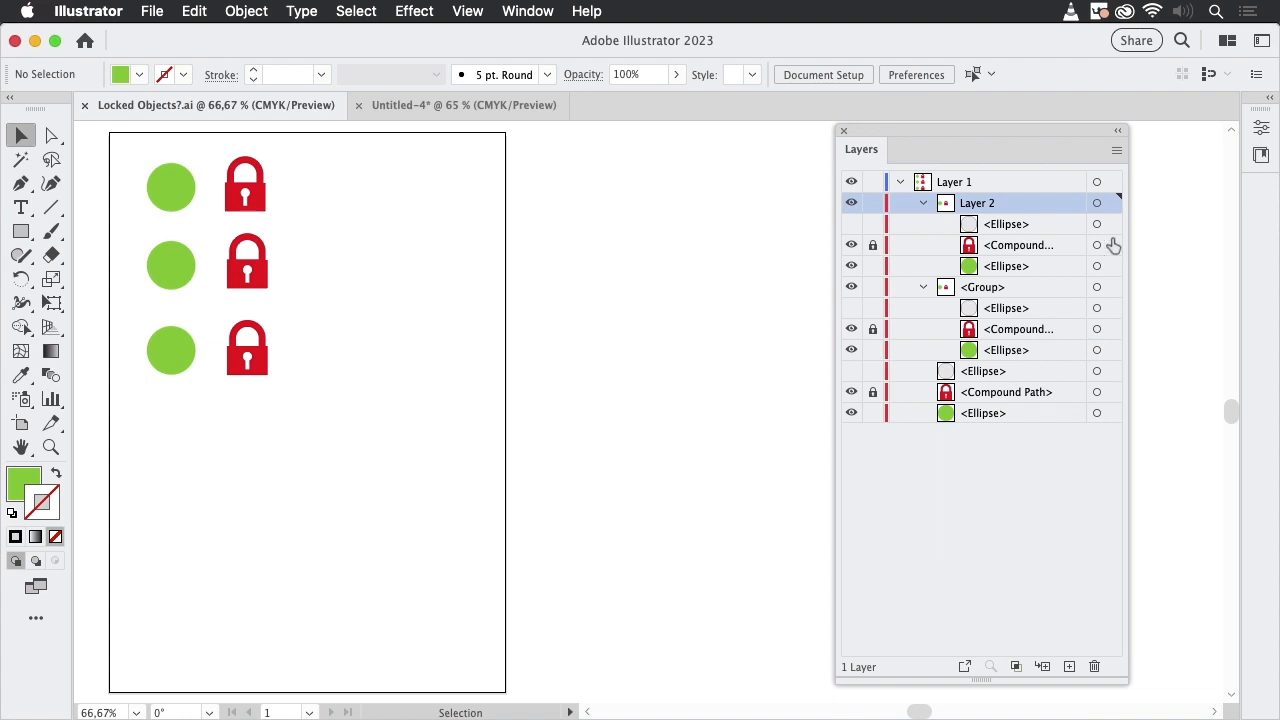
mouse_move(1150, 198)
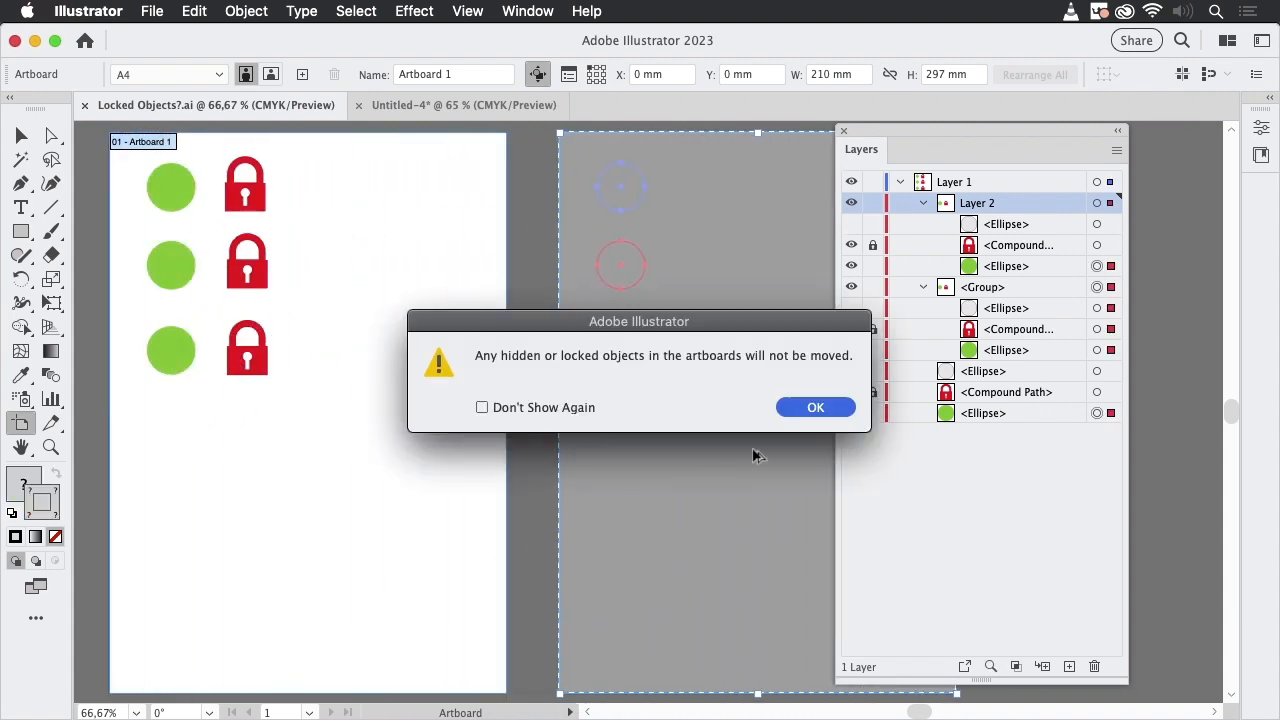
mouse_move(760, 380)
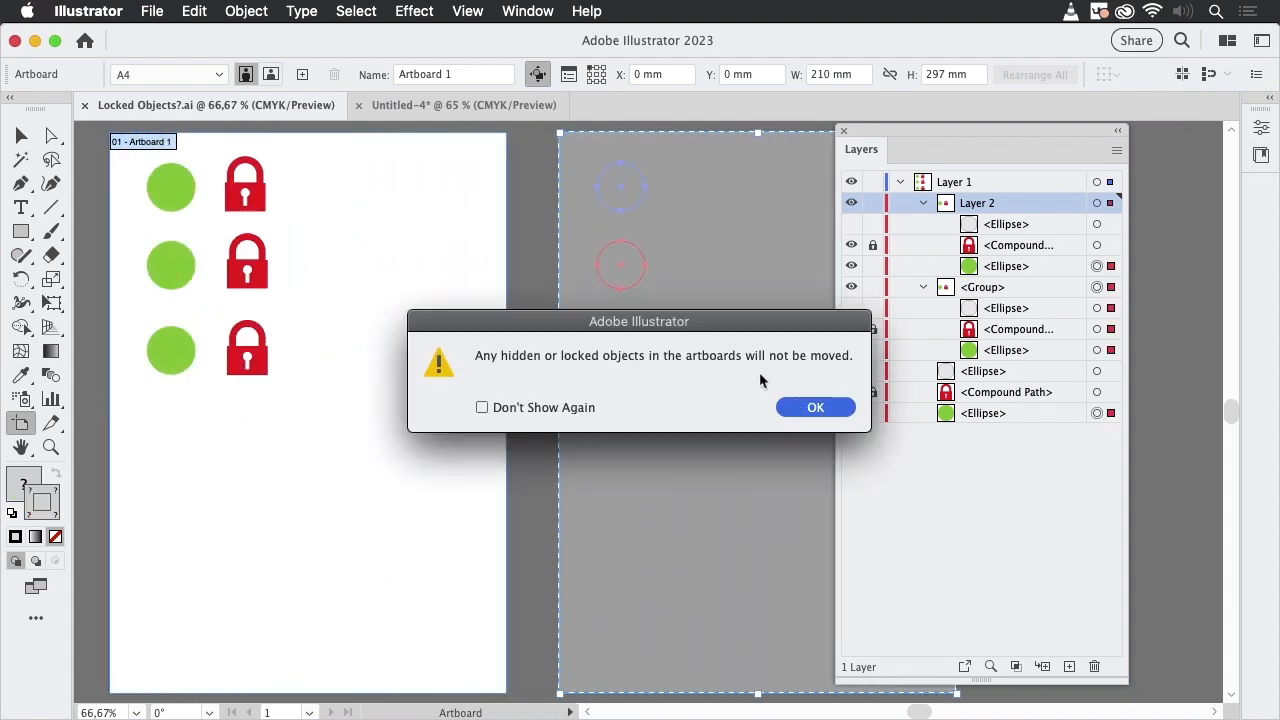
mouse_move(715, 372)
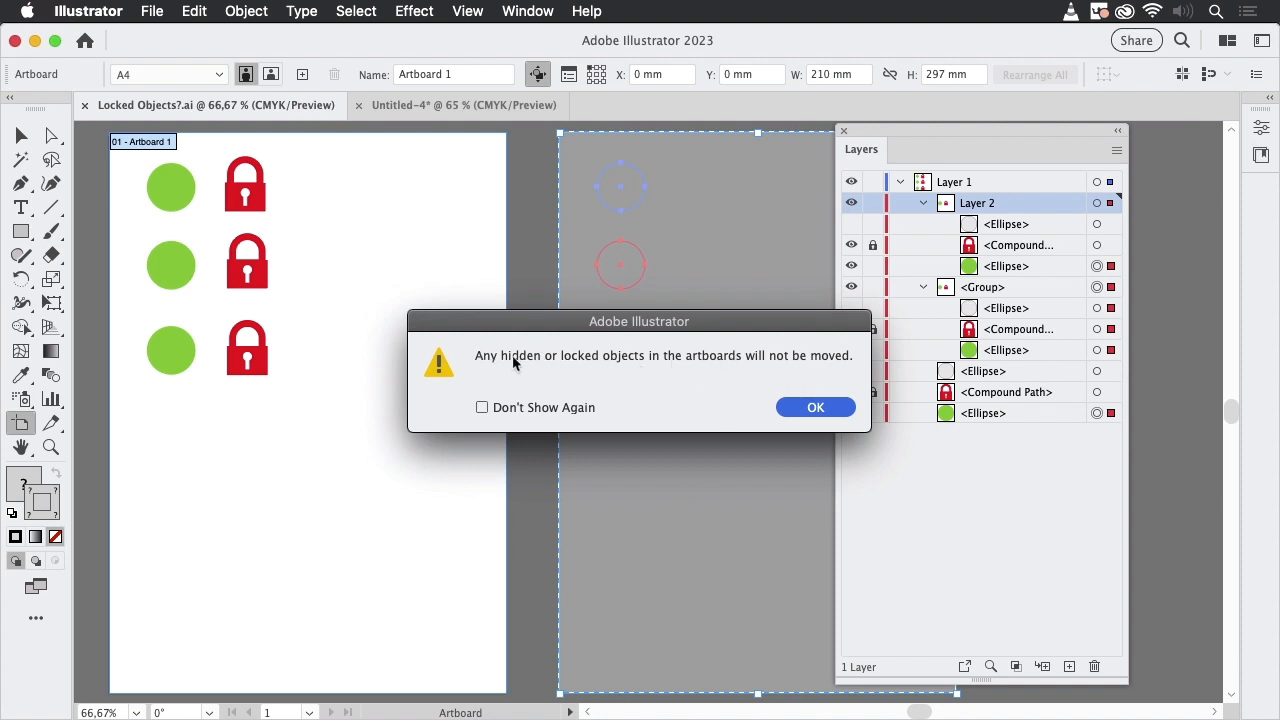
mouse_move(817, 367)
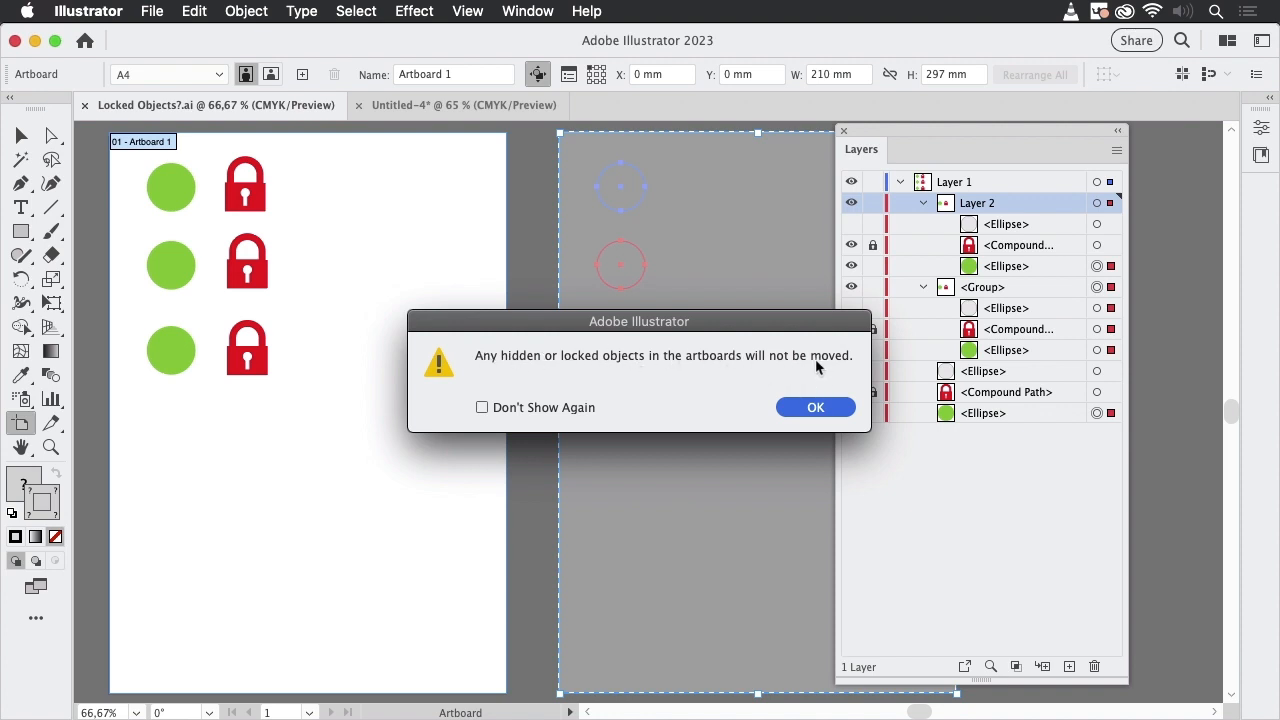
Accept the hidden-or-locked-objects warning so the circles copy to the second artboard.
left_click(815, 407)
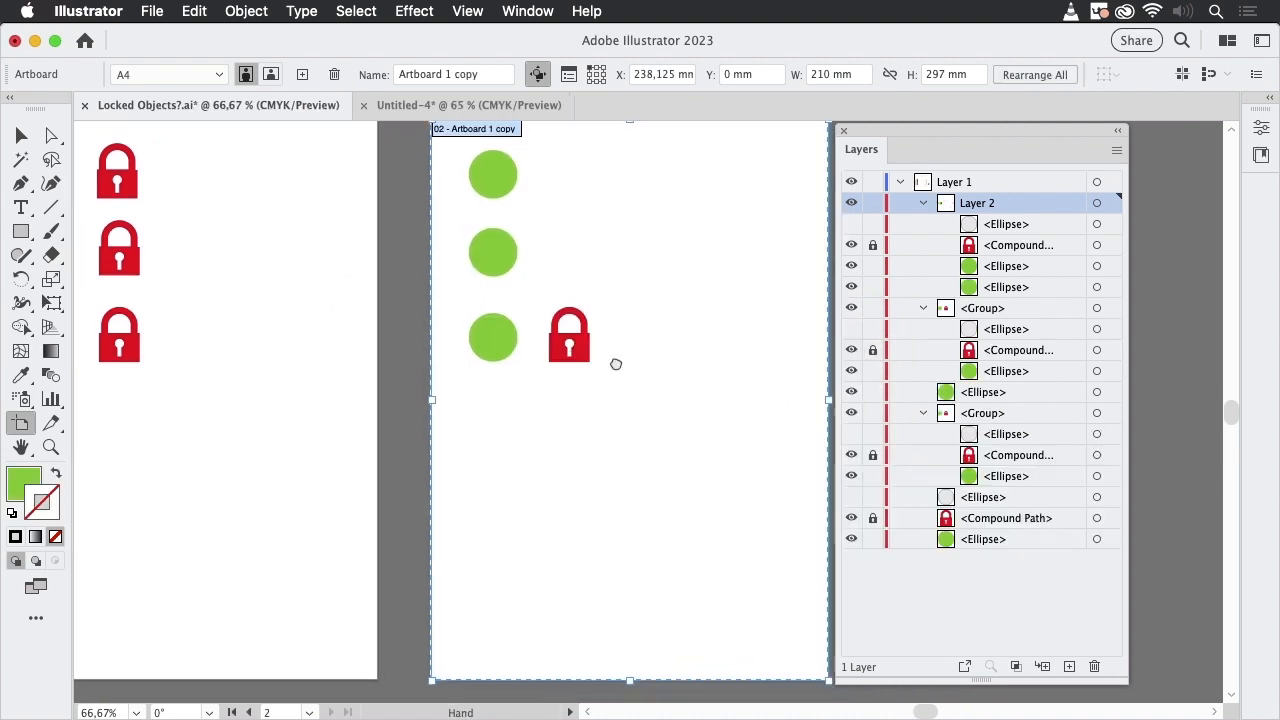